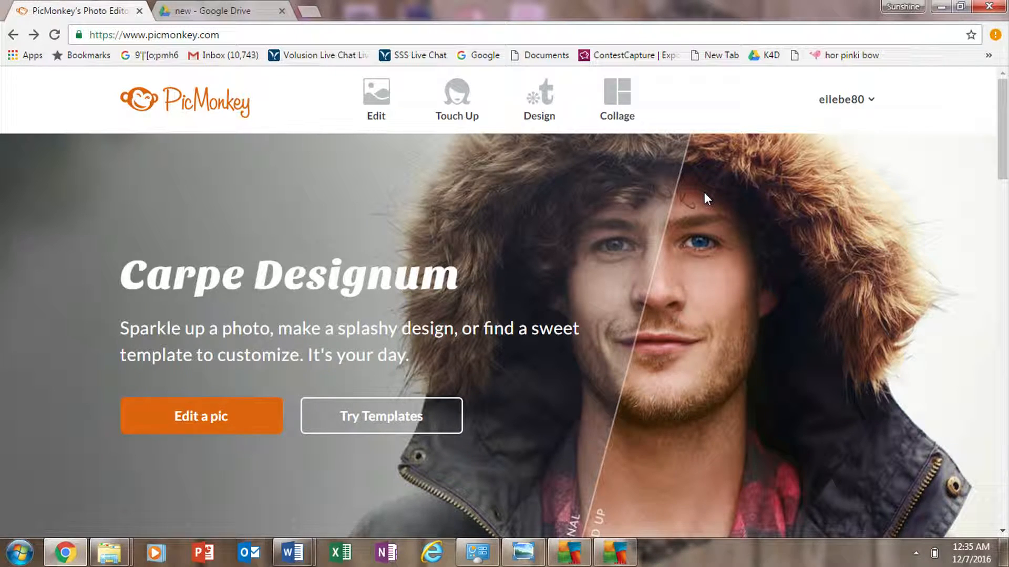
{"action": "mouse_move", "coordinate": [692, 245]}
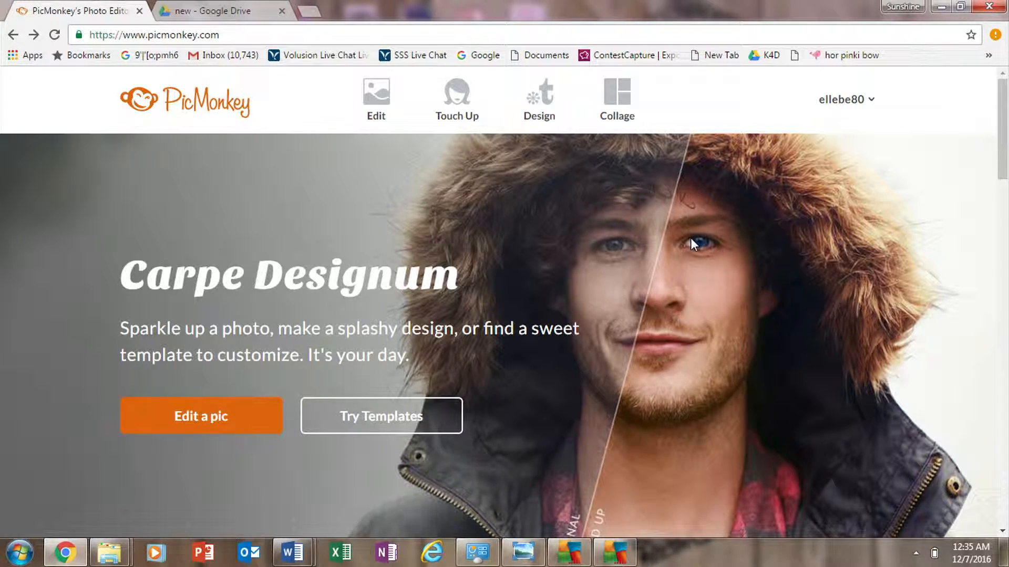
Choose Collage on the PicMonkey home page to start a blank collage.
{"action": "left_click", "coordinate": [616, 100]}
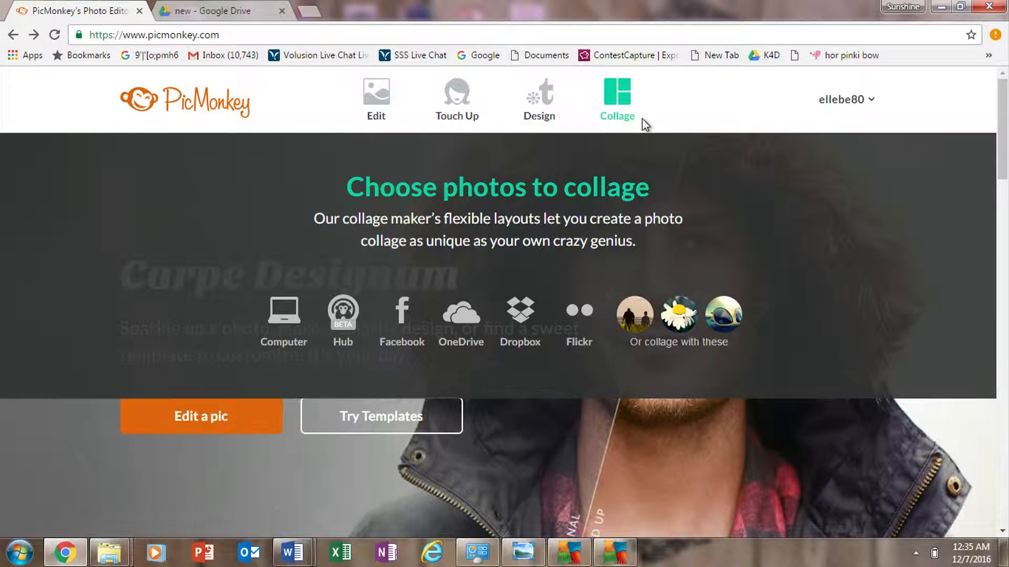
{"action": "mouse_move", "coordinate": [617, 97]}
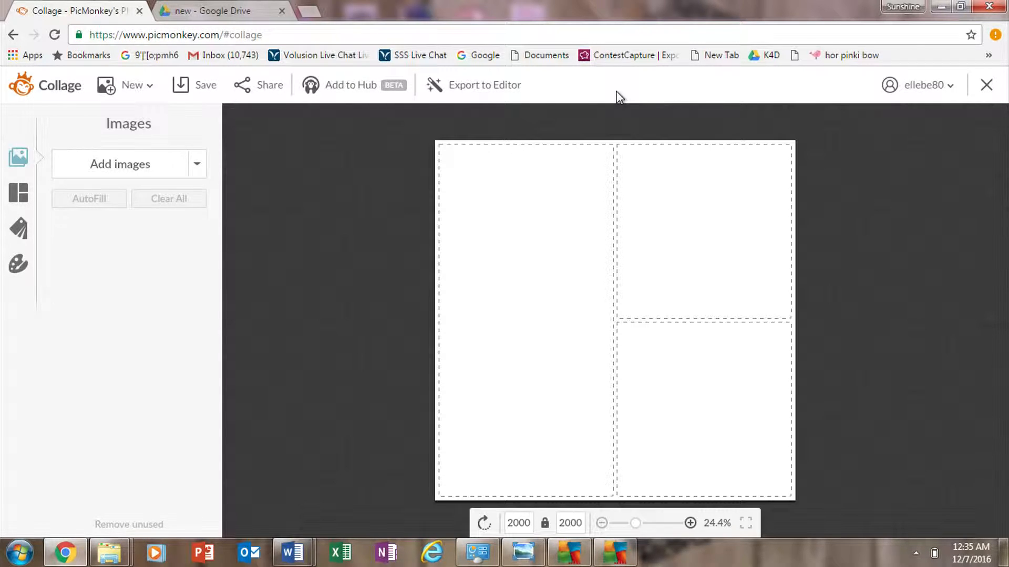
{"action": "mouse_move", "coordinate": [605, 140]}
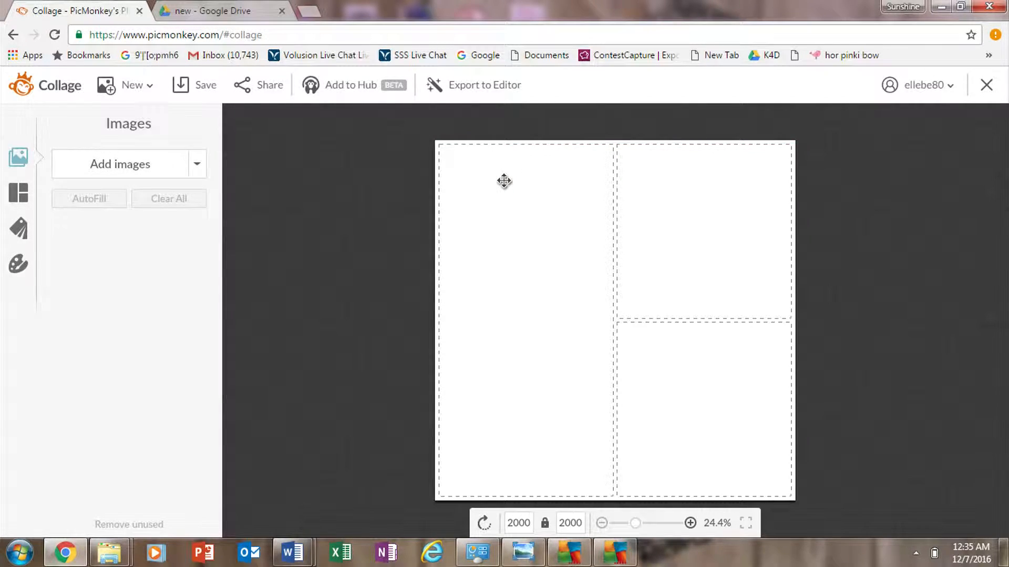
{"action": "mouse_move", "coordinate": [498, 194]}
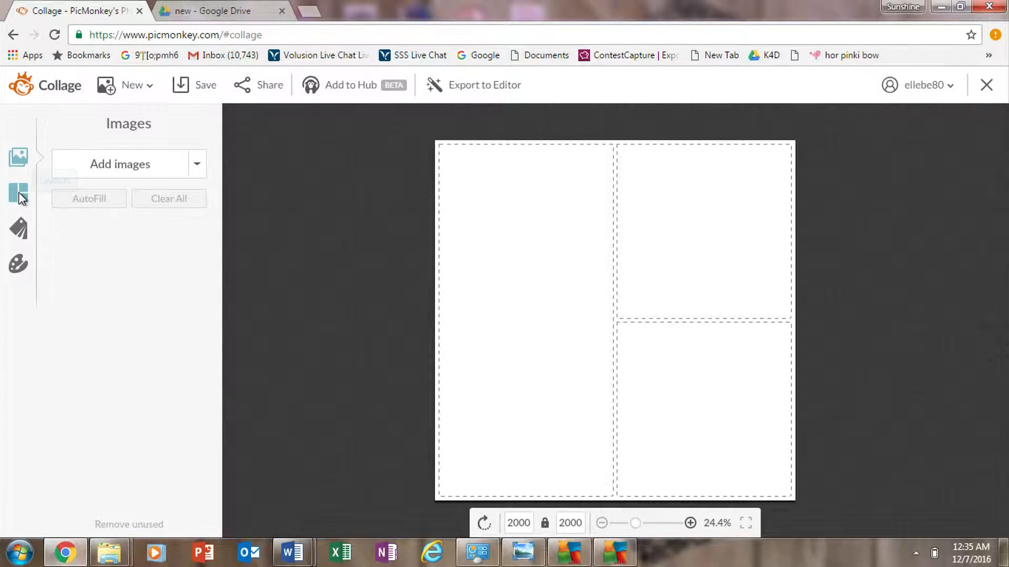
{"action": "left_click", "coordinate": [18, 193]}
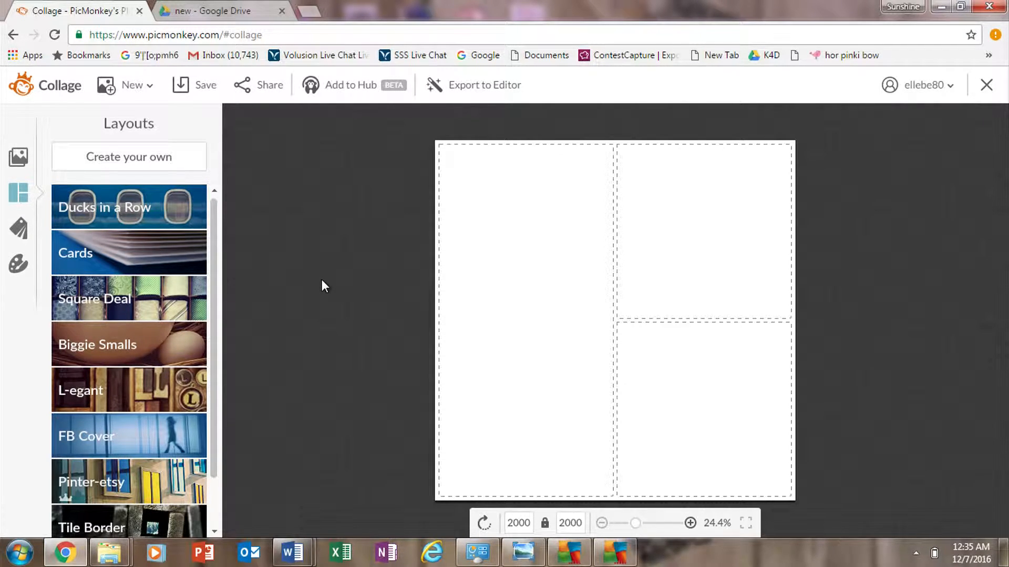
{"action": "mouse_move", "coordinate": [707, 374]}
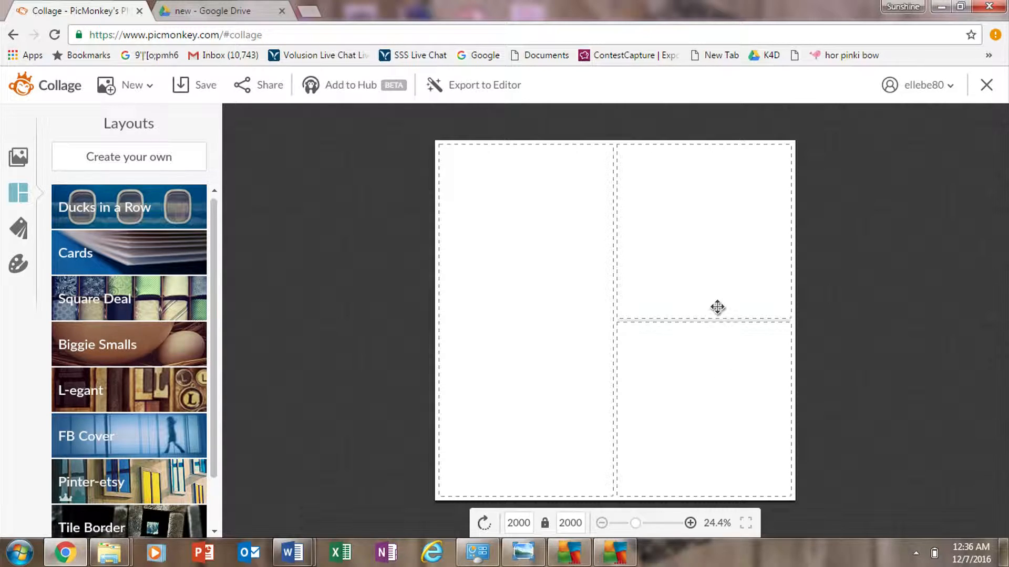
{"action": "mouse_move", "coordinate": [770, 251]}
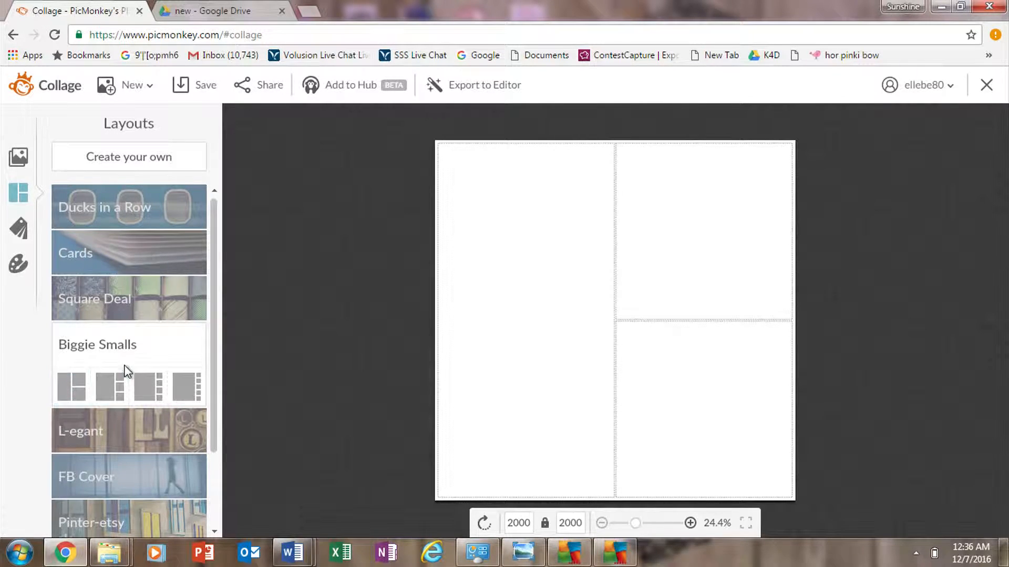
{"action": "mouse_move", "coordinate": [18, 157]}
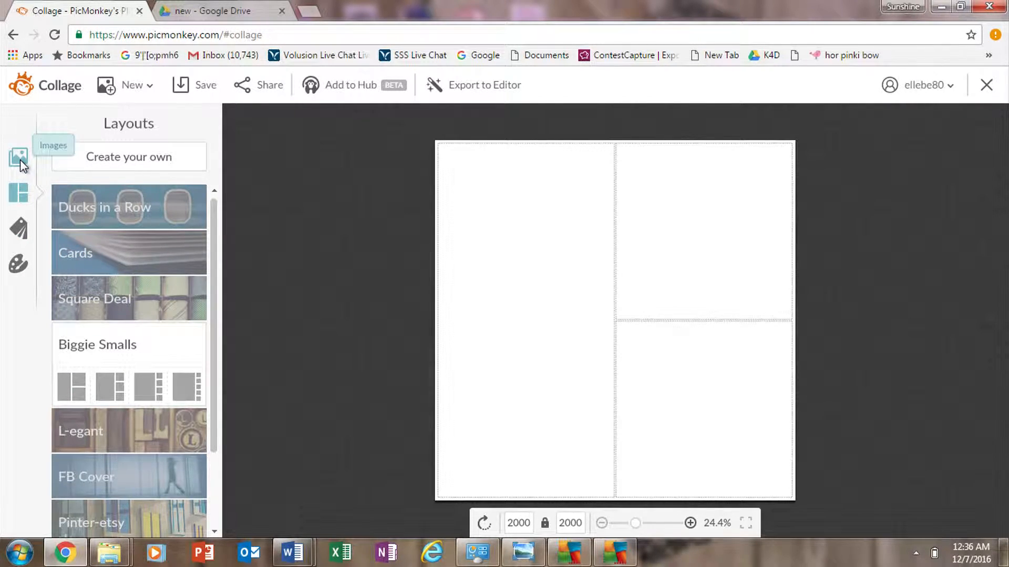
{"action": "left_click", "coordinate": [18, 158]}
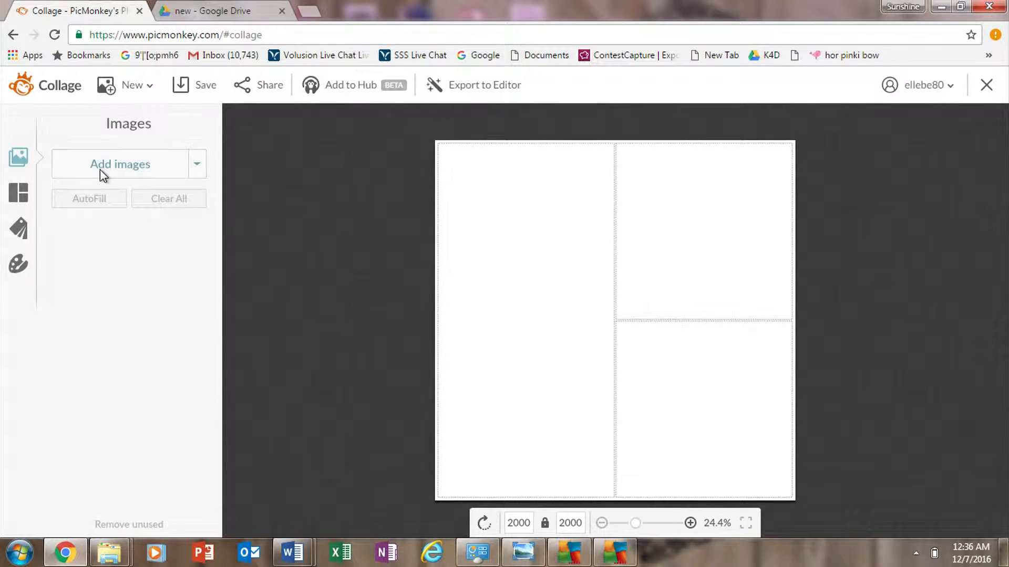
Add the black rose print photo IMG_0543 to the collage images.
{"action": "left_click", "coordinate": [120, 164]}
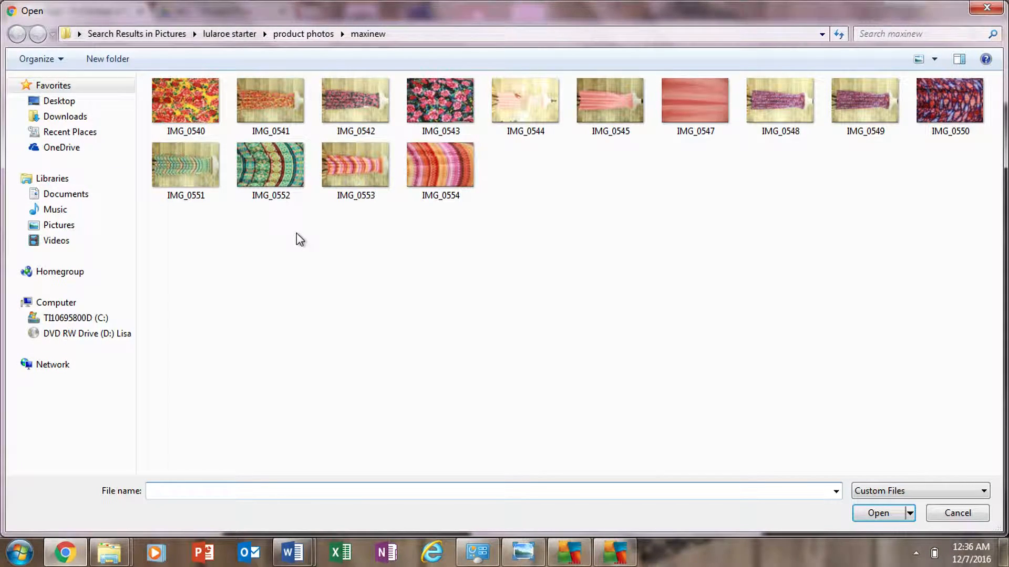
{"action": "left_click", "coordinate": [52, 364]}
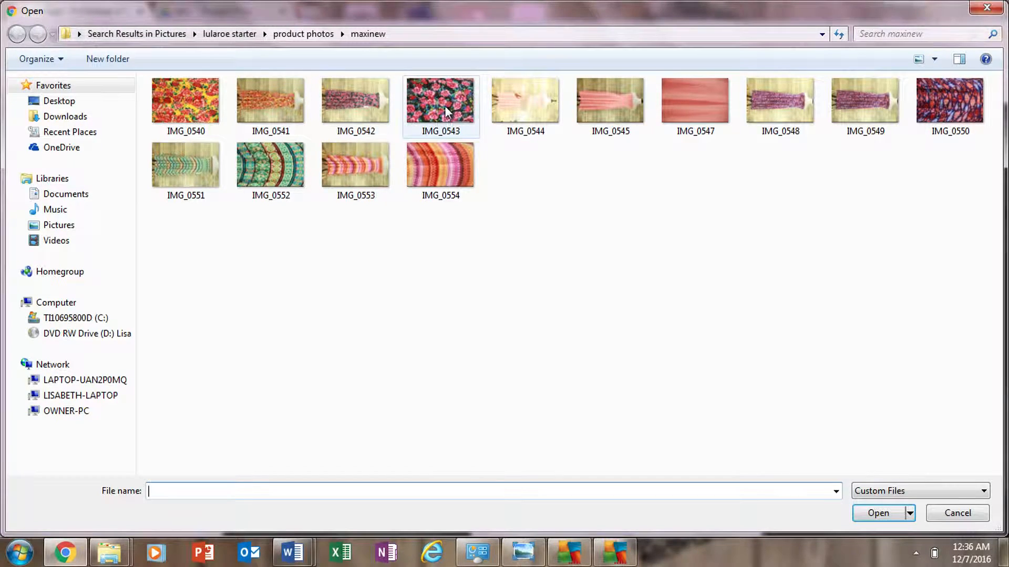
{"action": "left_click", "coordinate": [441, 106]}
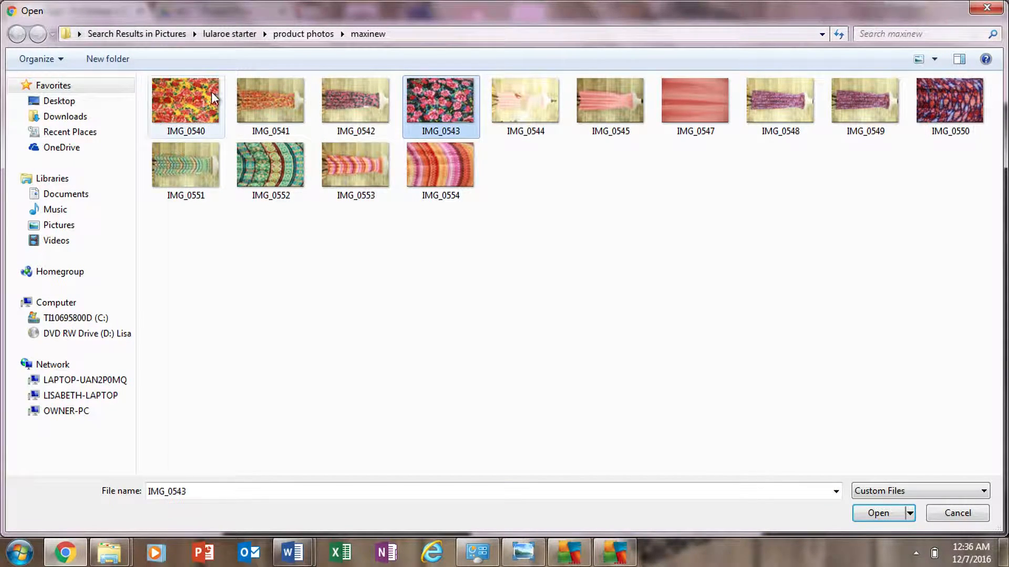
{"action": "mouse_move", "coordinate": [186, 100]}
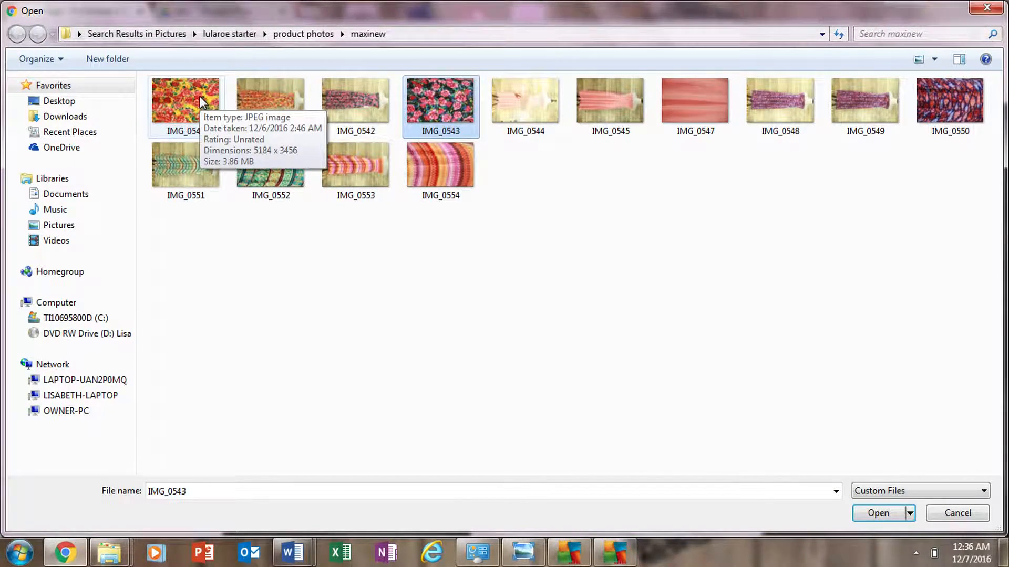
{"action": "mouse_move", "coordinate": [441, 164]}
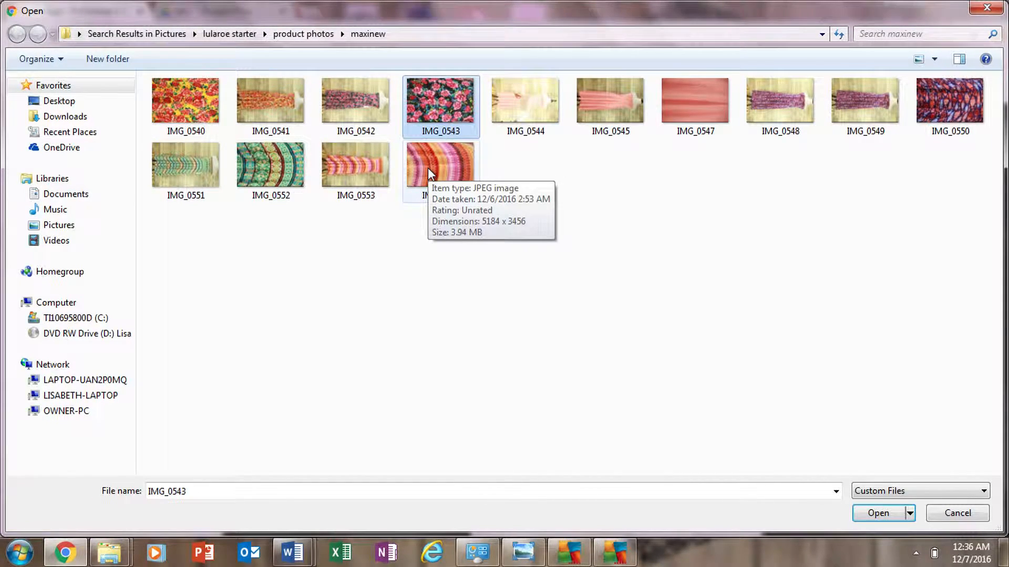
{"action": "mouse_move", "coordinate": [574, 226]}
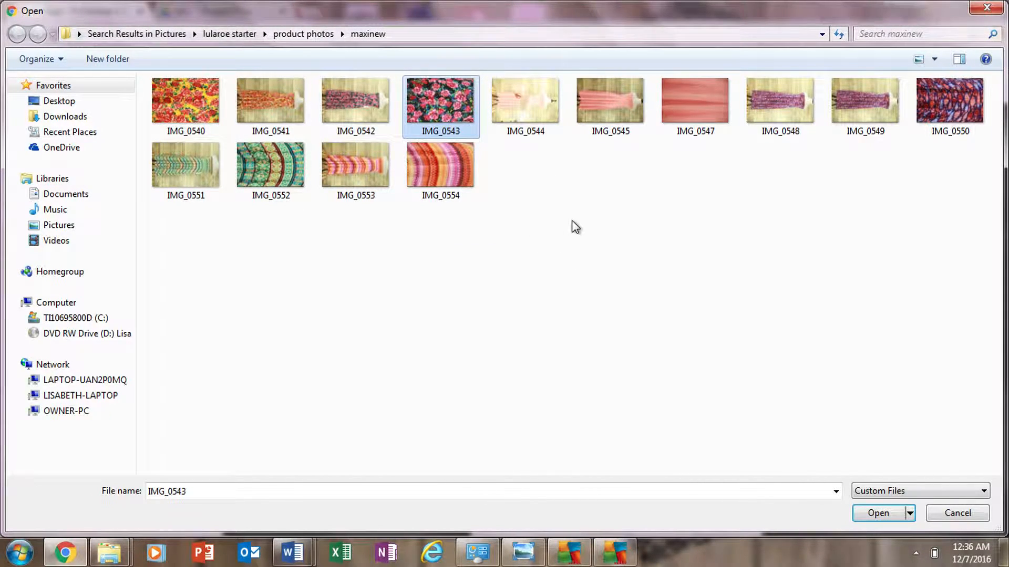
{"action": "mouse_move", "coordinate": [525, 106]}
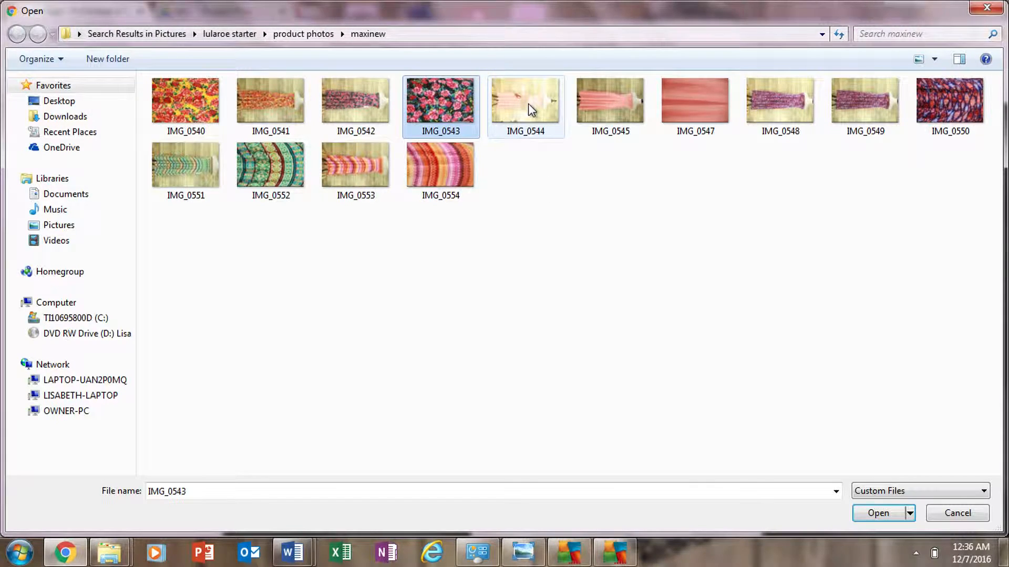
{"action": "left_click", "coordinate": [877, 513]}
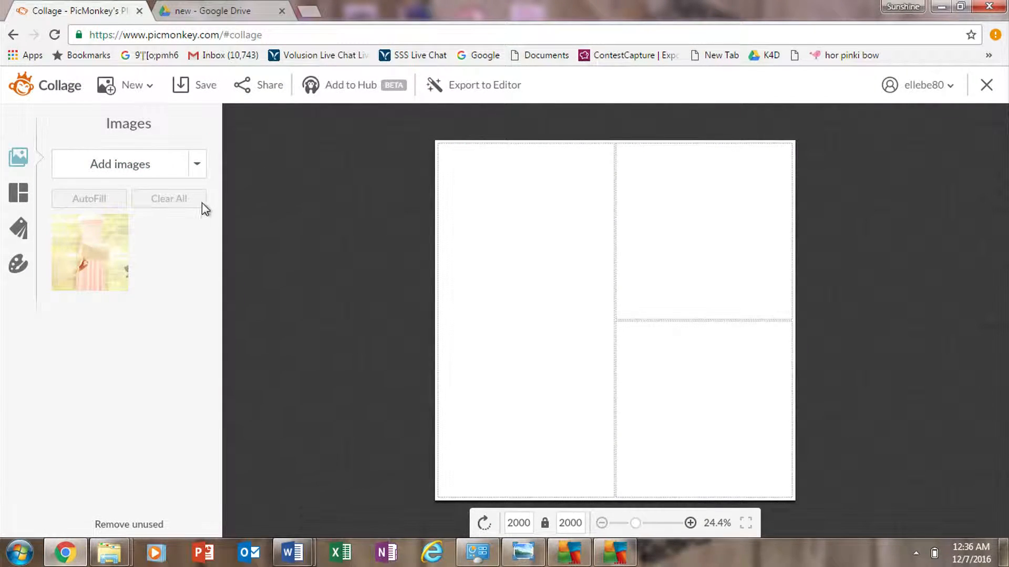
{"action": "mouse_move", "coordinate": [392, 328]}
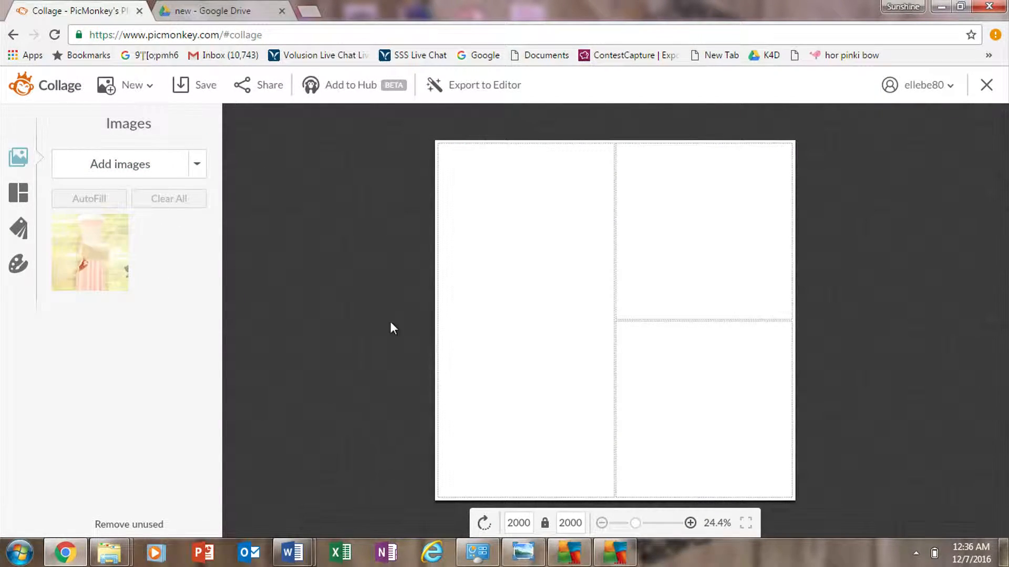
{"action": "mouse_move", "coordinate": [106, 266]}
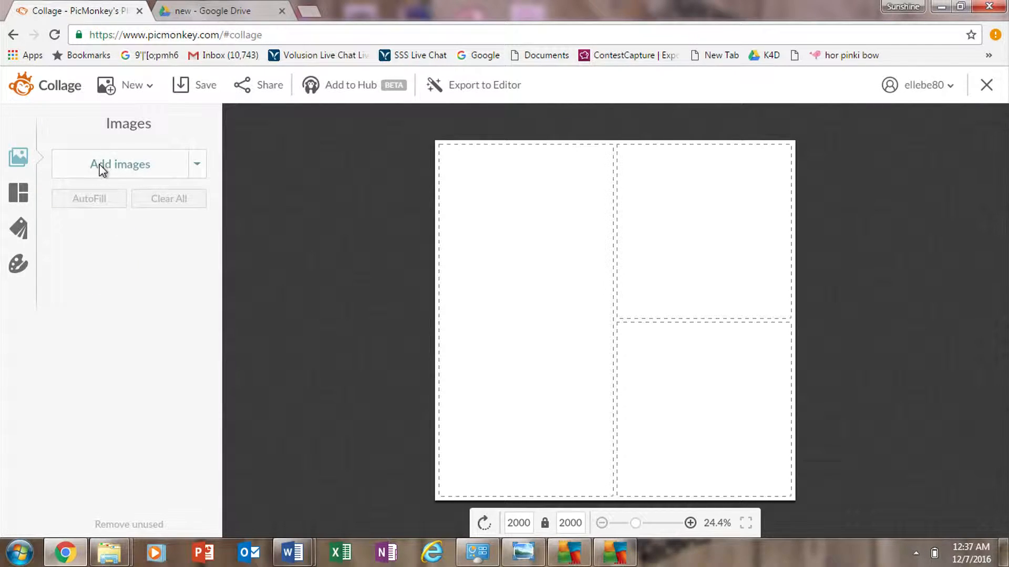
Load the four rose-print dress photos, IMG_0540 through IMG_0543, into the image tray.
{"action": "left_click", "coordinate": [120, 164]}
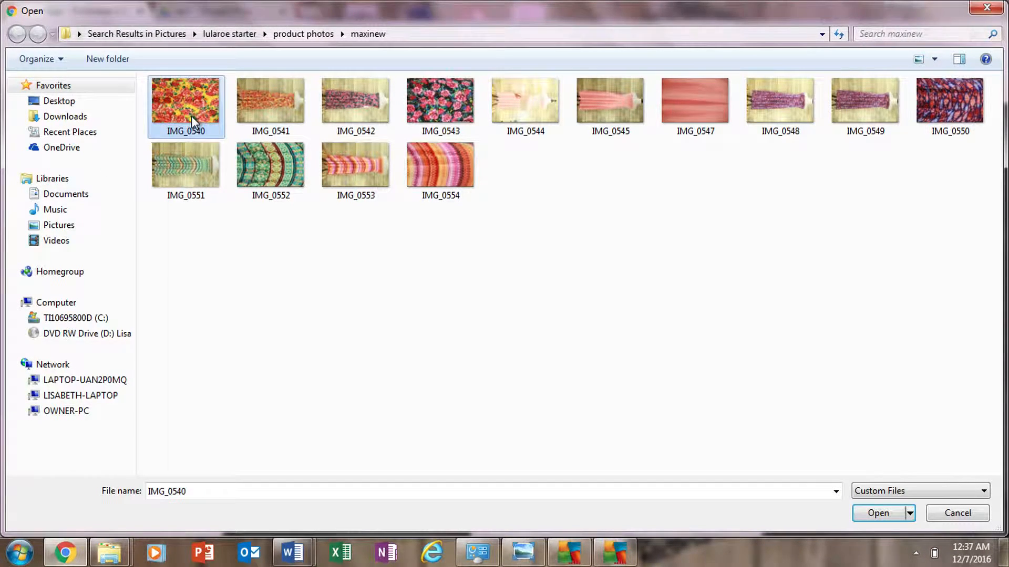
{"action": "left_click", "coordinate": [440, 103]}
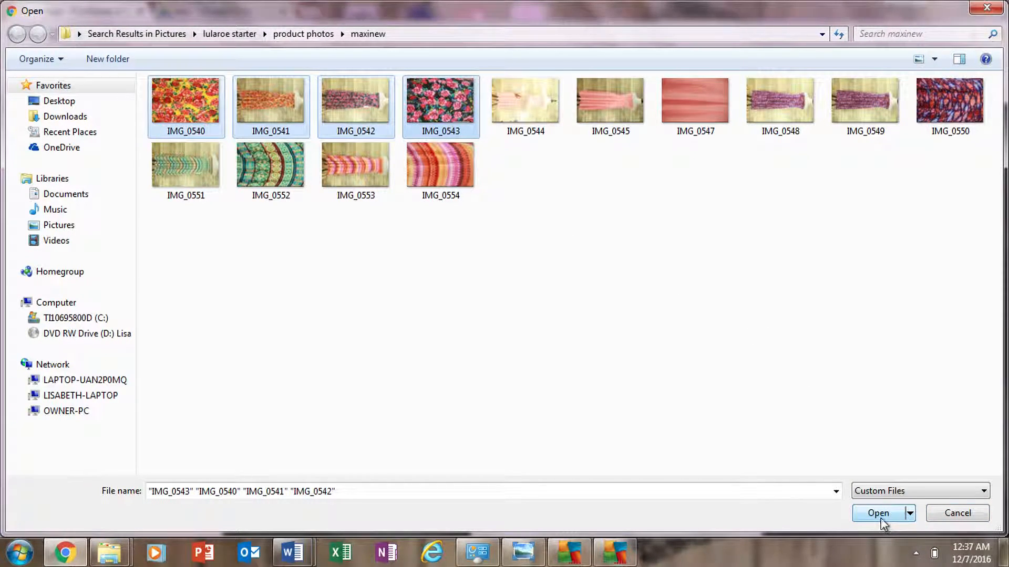
{"action": "left_click", "coordinate": [877, 513]}
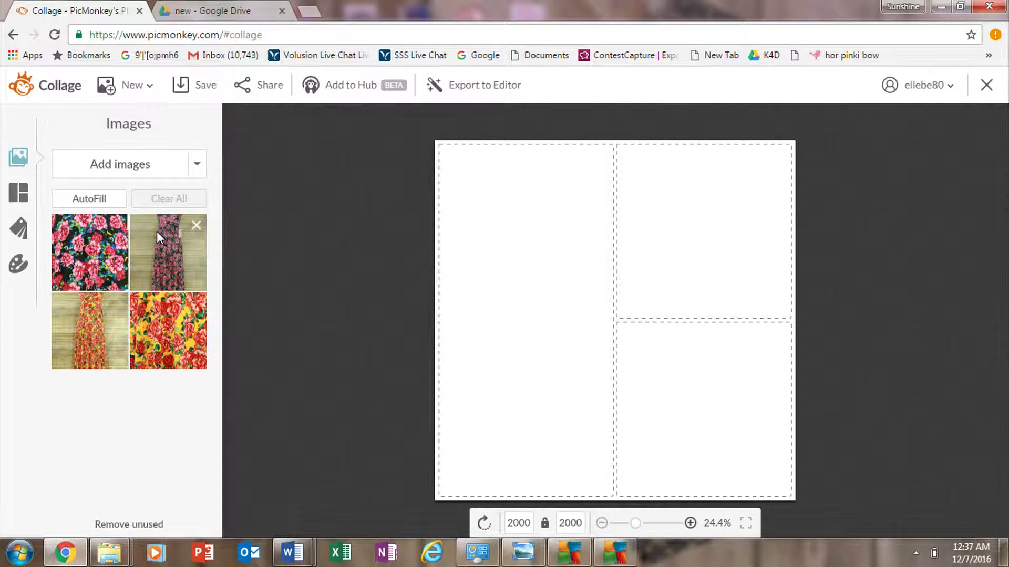
{"action": "mouse_move", "coordinate": [119, 163]}
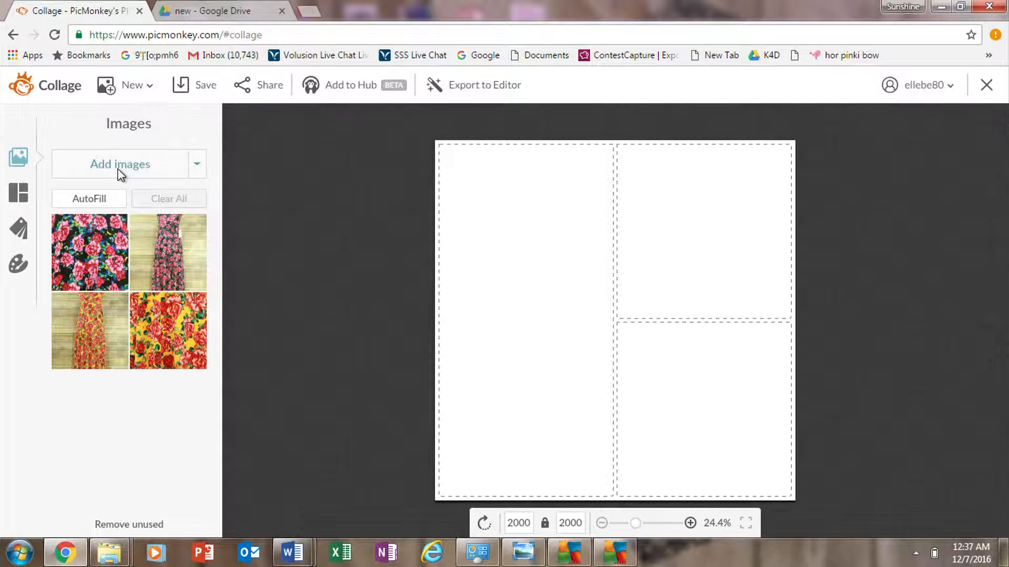
Search for lularoe and open the XXS, L, M, S, XL, XS graphics from facebook lularoe > Size.
{"action": "left_click", "coordinate": [120, 164]}
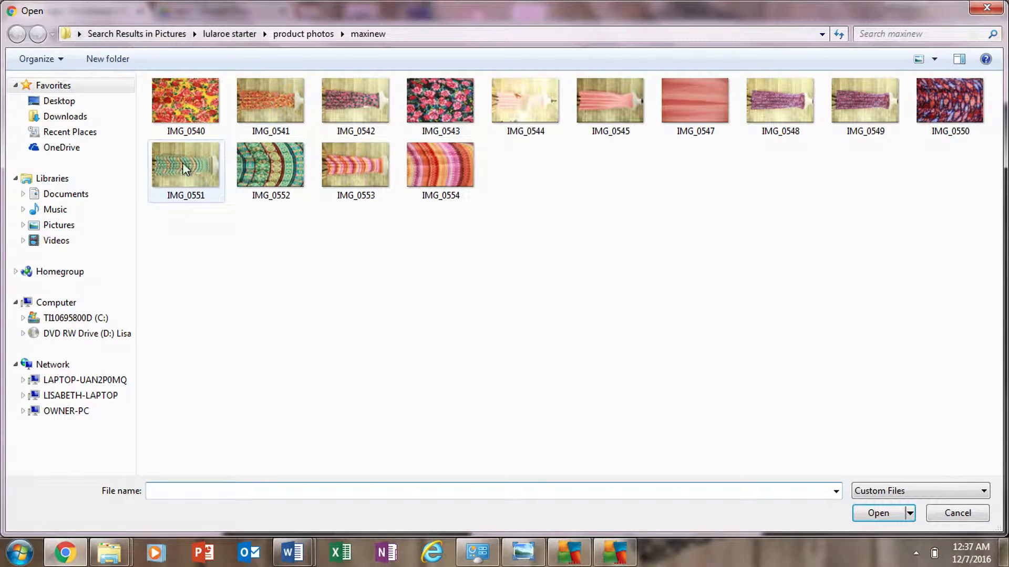
{"action": "left_click", "coordinate": [58, 224]}
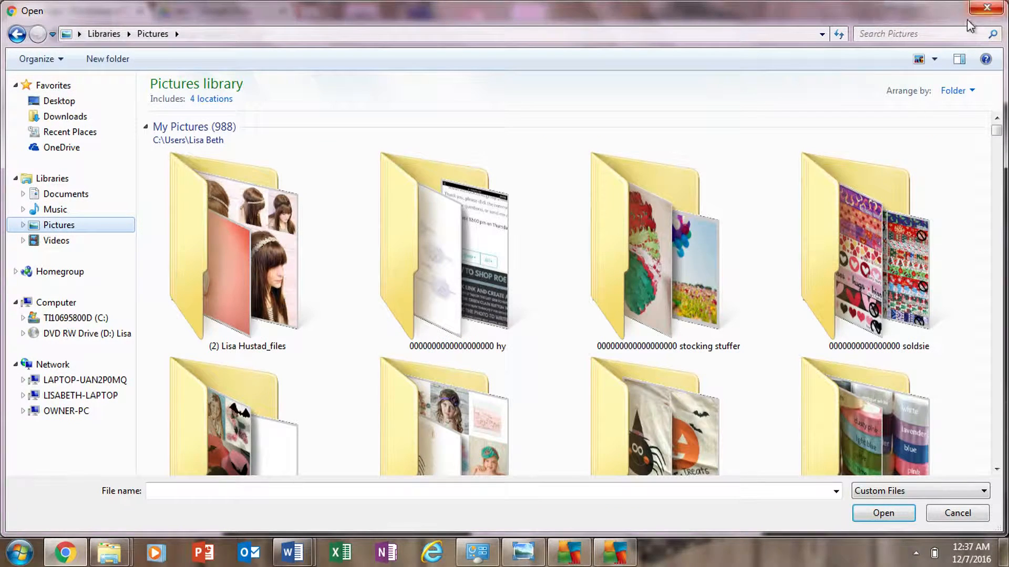
{"action": "type", "text": "lu"}
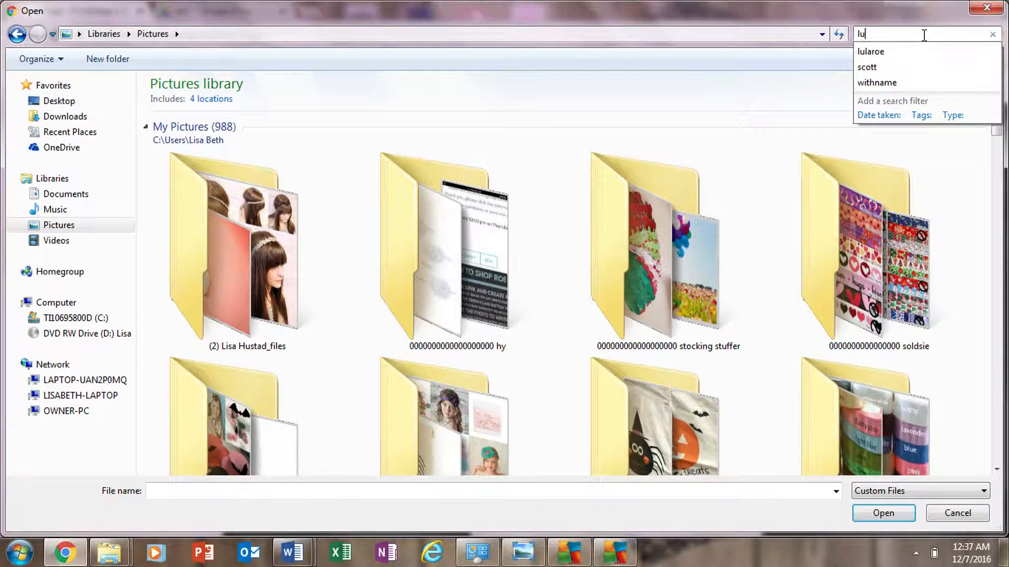
{"action": "left_click", "coordinate": [871, 51]}
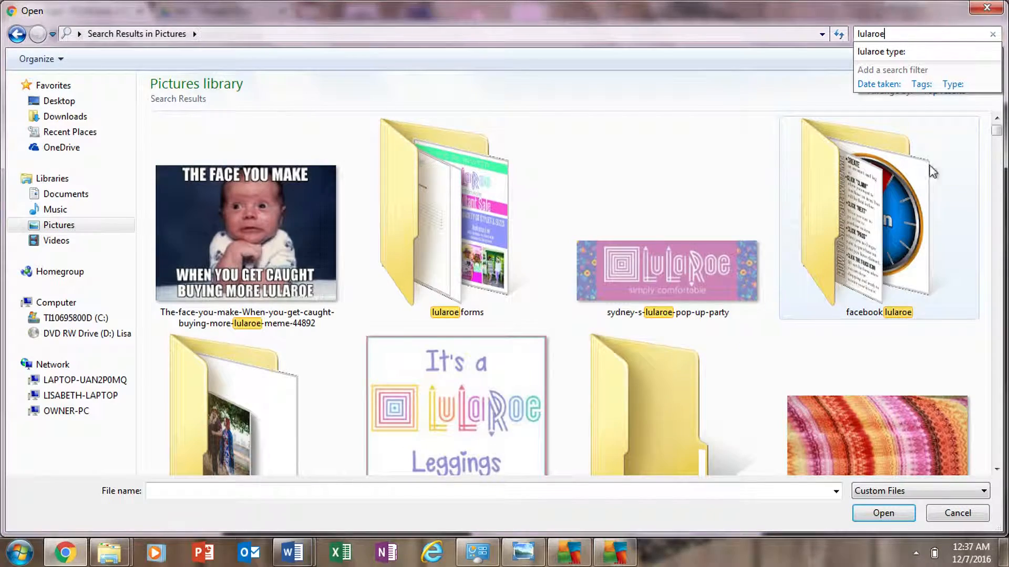
{"action": "mouse_move", "coordinate": [826, 315]}
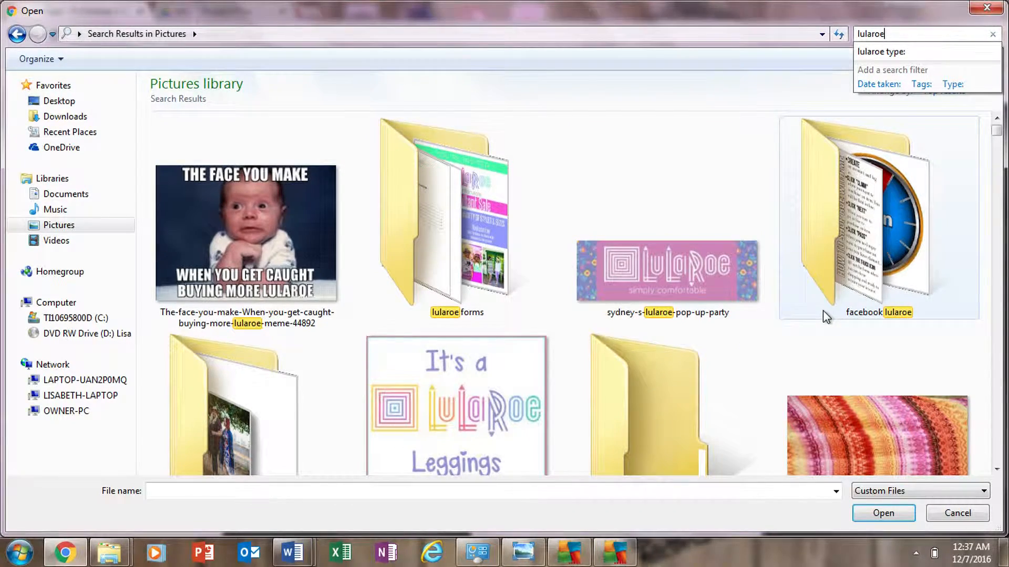
{"action": "double_click", "coordinate": [863, 219]}
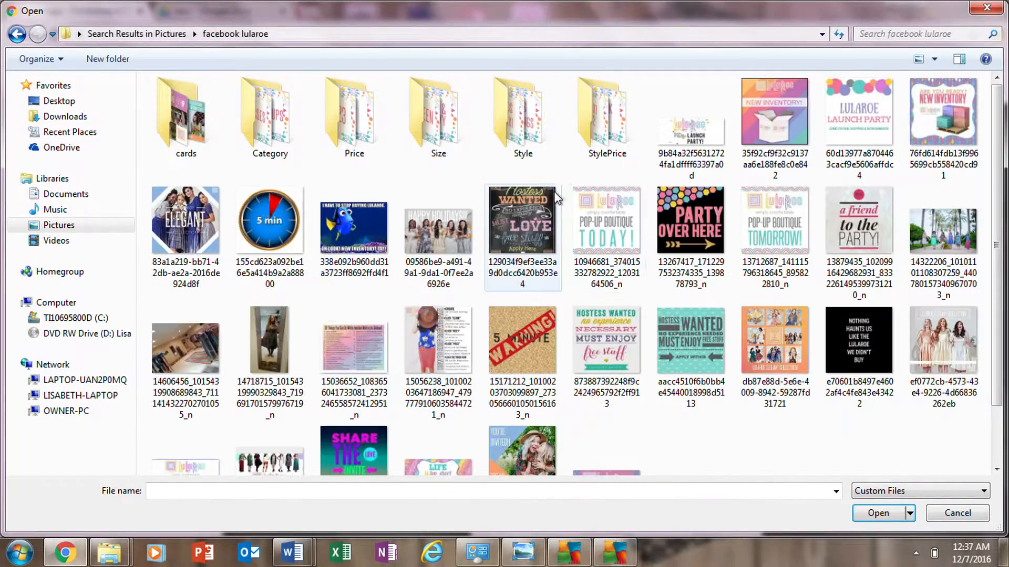
{"action": "left_click", "coordinate": [438, 116]}
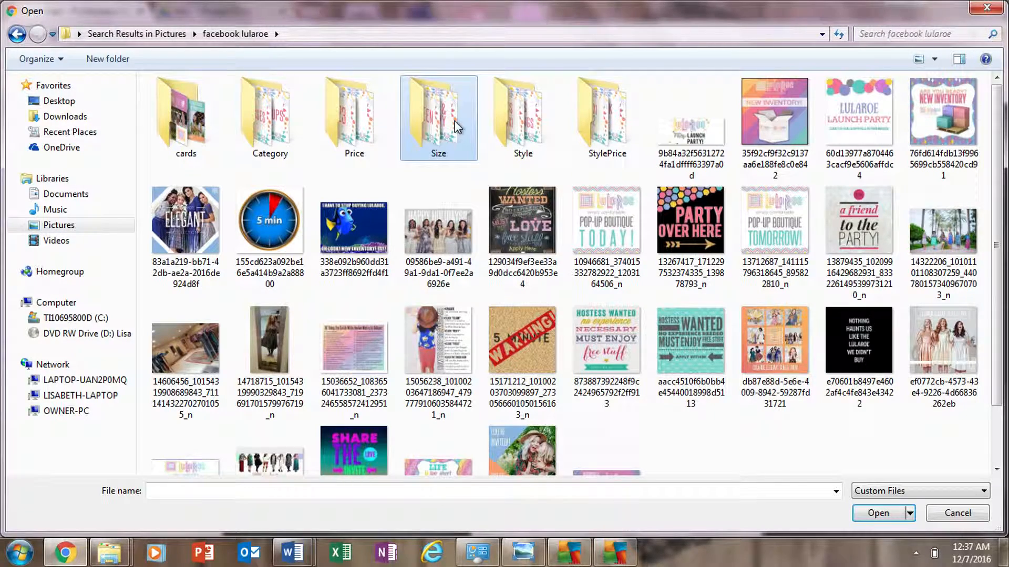
{"action": "double_click", "coordinate": [438, 116]}
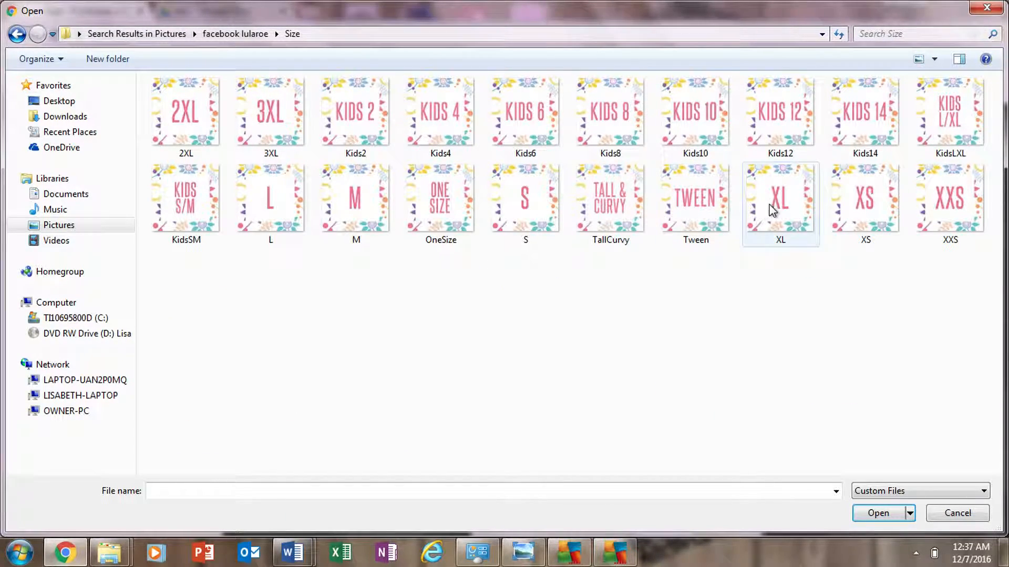
{"action": "left_click", "coordinate": [270, 199]}
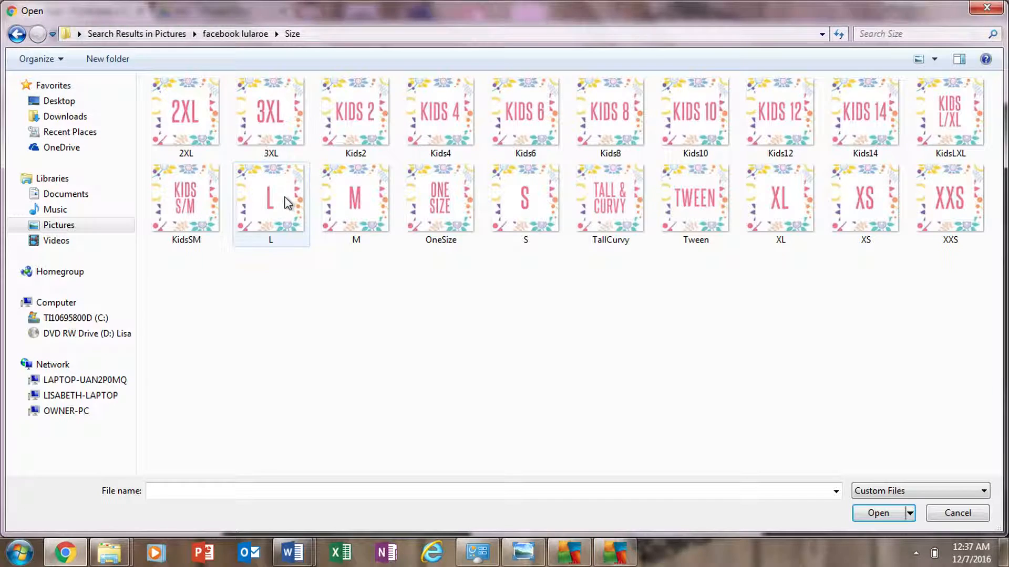
{"action": "left_click", "coordinate": [270, 197]}
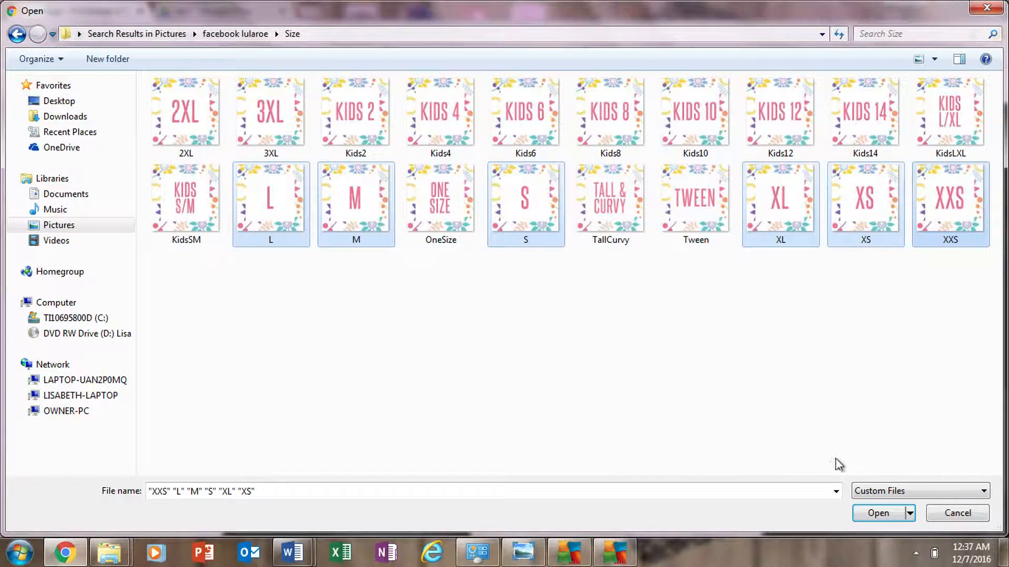
{"action": "left_click", "coordinate": [878, 513]}
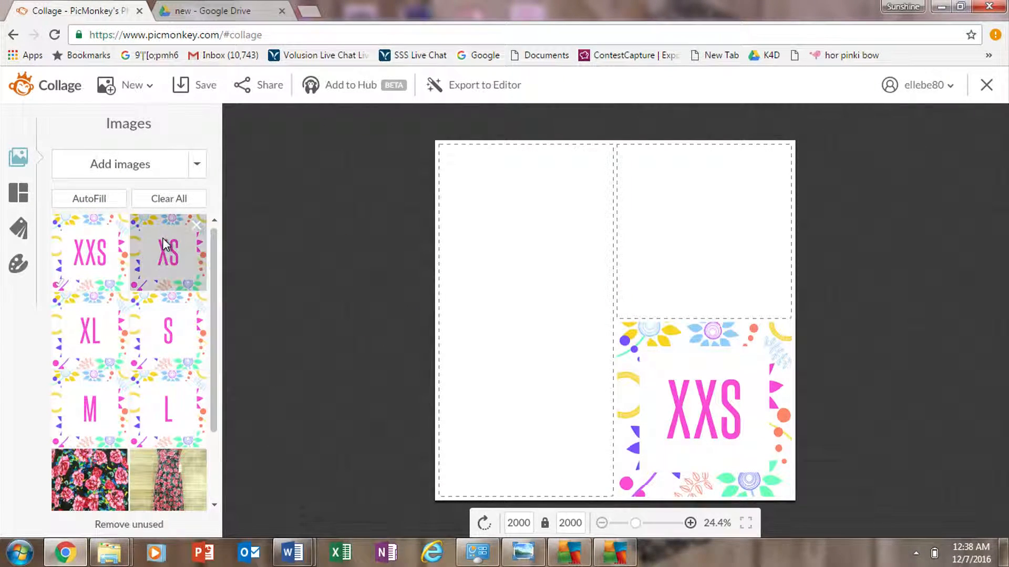
Fill the three cells with the rose-print maxi dress, fabric close-up and XXS graphic.
{"action": "scroll", "scroll_direction": "down", "scroll_amount": 3}
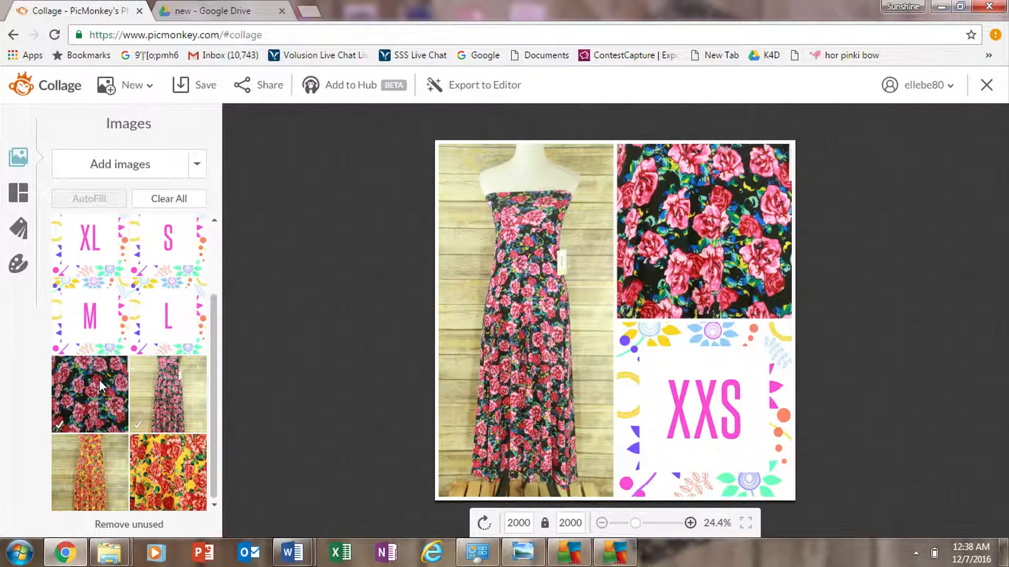
{"action": "left_click", "coordinate": [525, 320]}
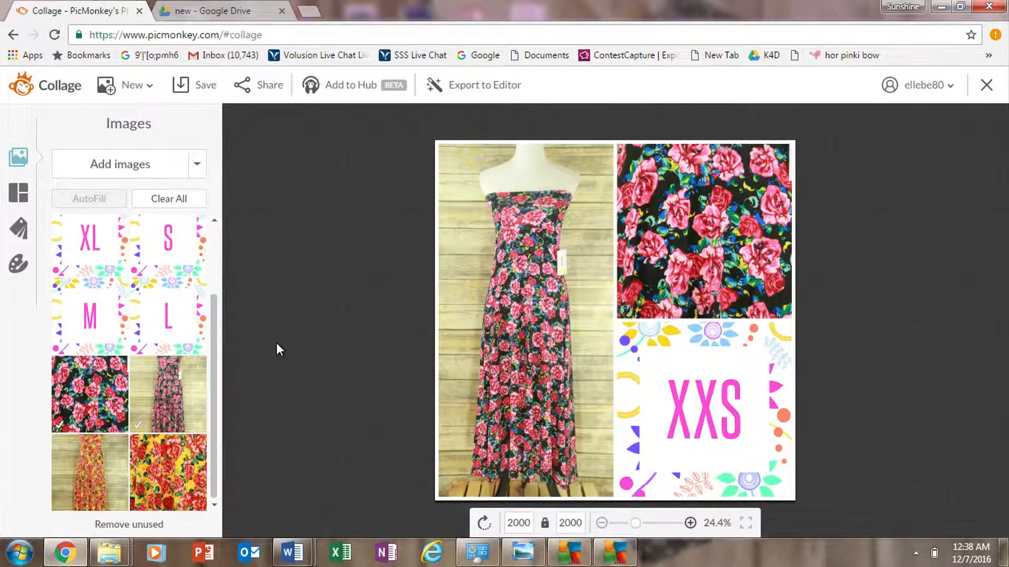
{"action": "left_click", "coordinate": [524, 322]}
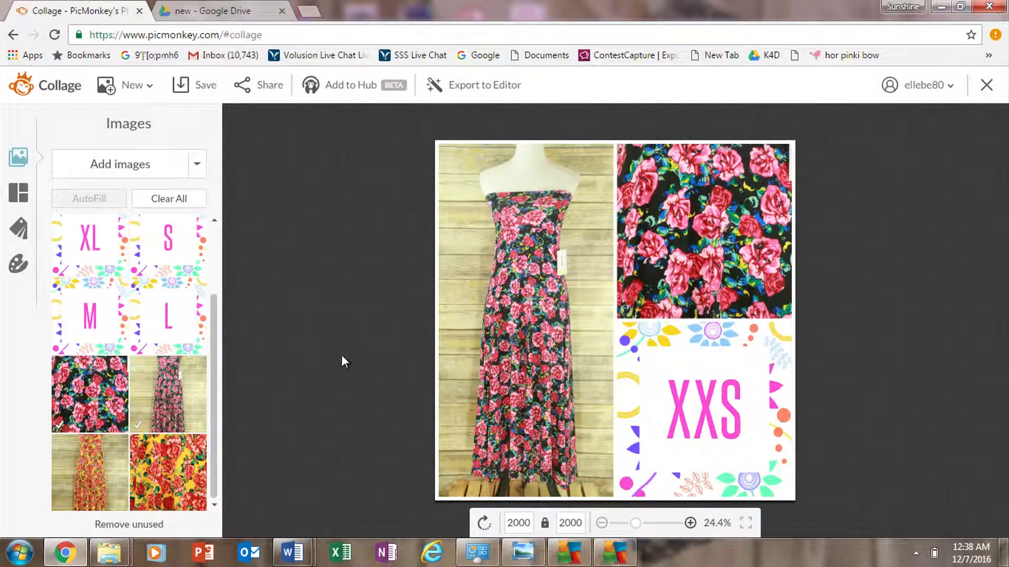
{"action": "left_click", "coordinate": [524, 320]}
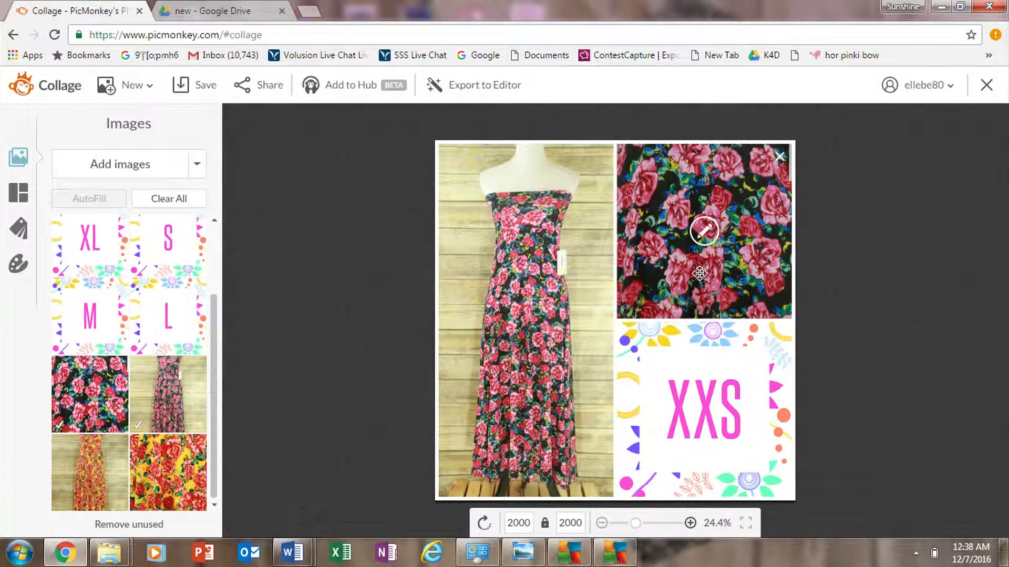
{"action": "left_click", "coordinate": [524, 318]}
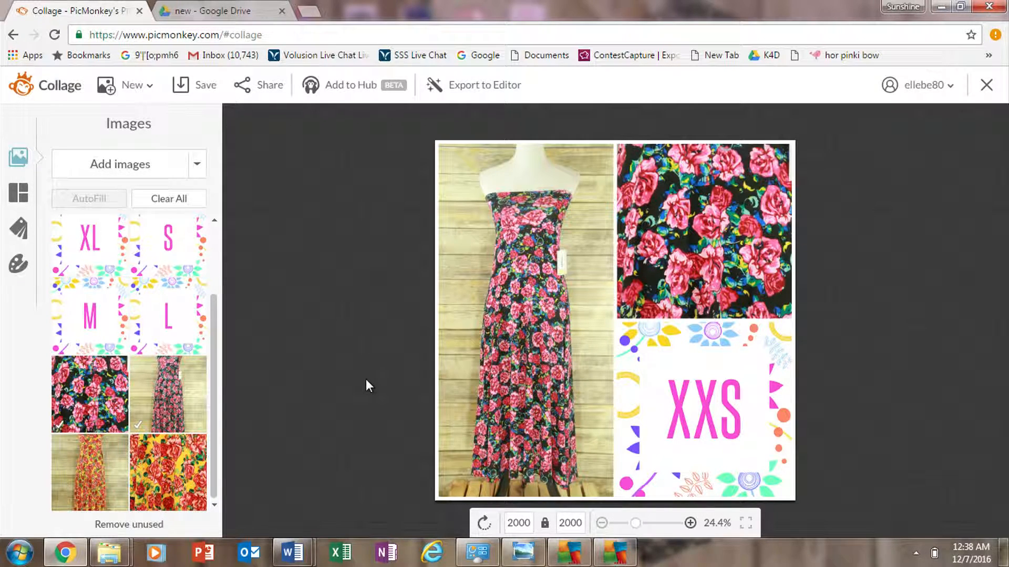
{"action": "mouse_move", "coordinate": [392, 373]}
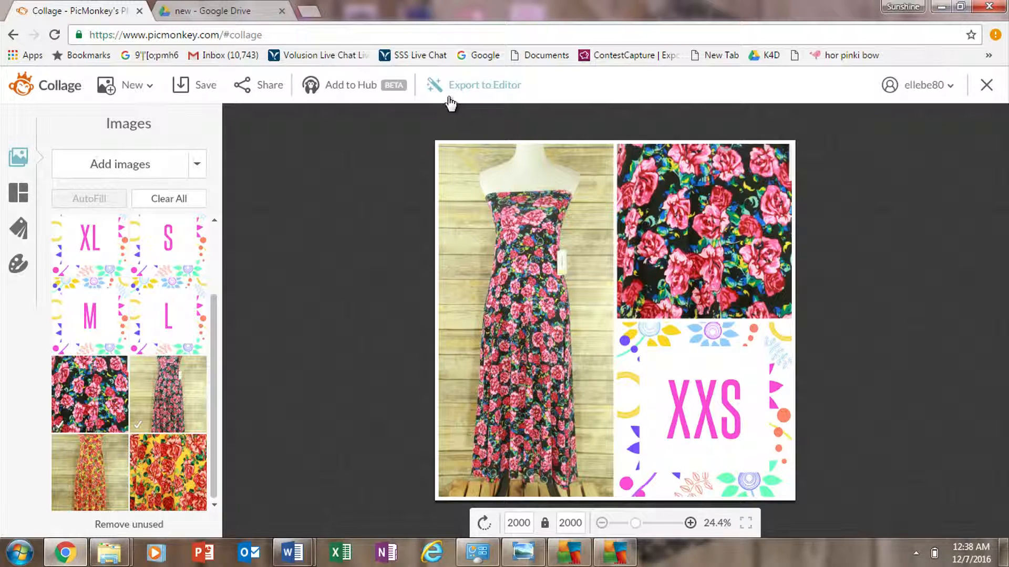
{"action": "mouse_move", "coordinate": [456, 90]}
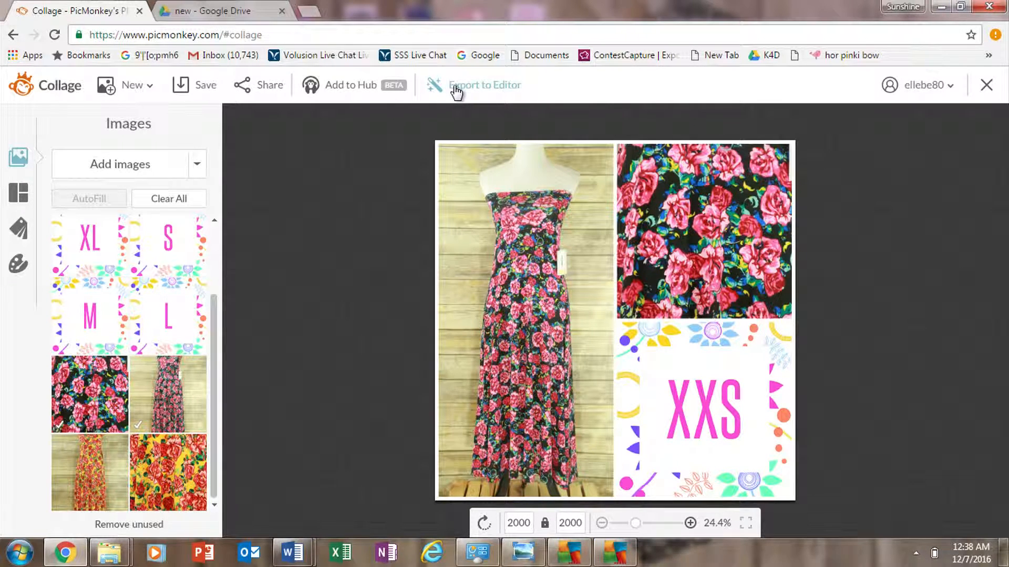
Export the three-panel collage to the photo Editor and dismiss the Facebook notification.
{"action": "left_click", "coordinate": [483, 84]}
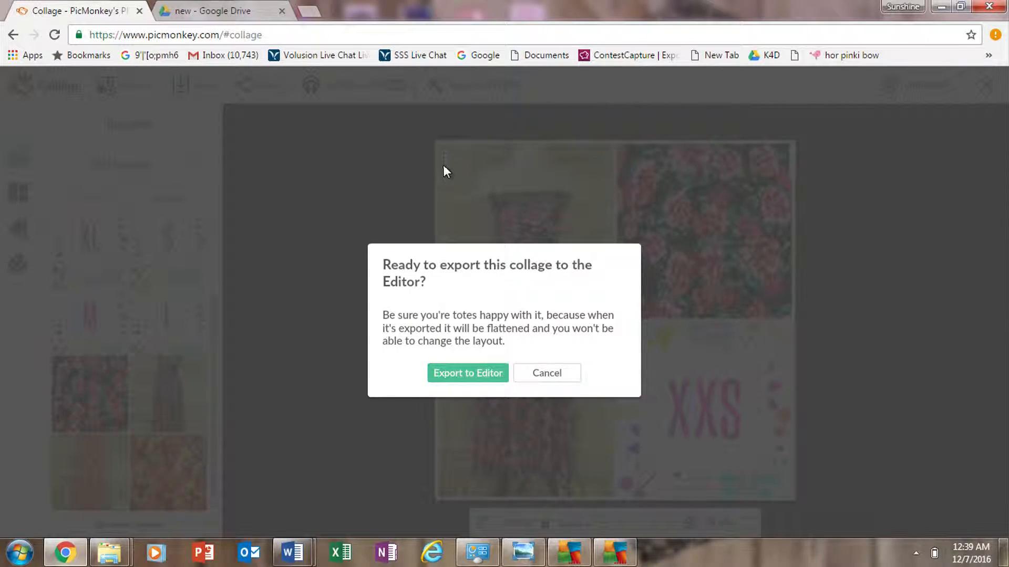
{"action": "mouse_move", "coordinate": [467, 373]}
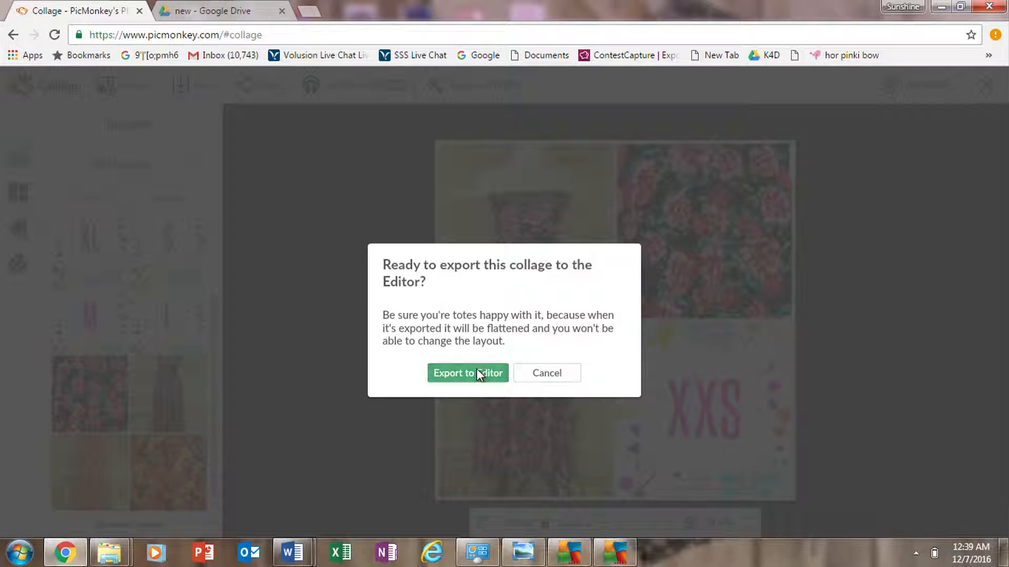
{"action": "left_click", "coordinate": [468, 373]}
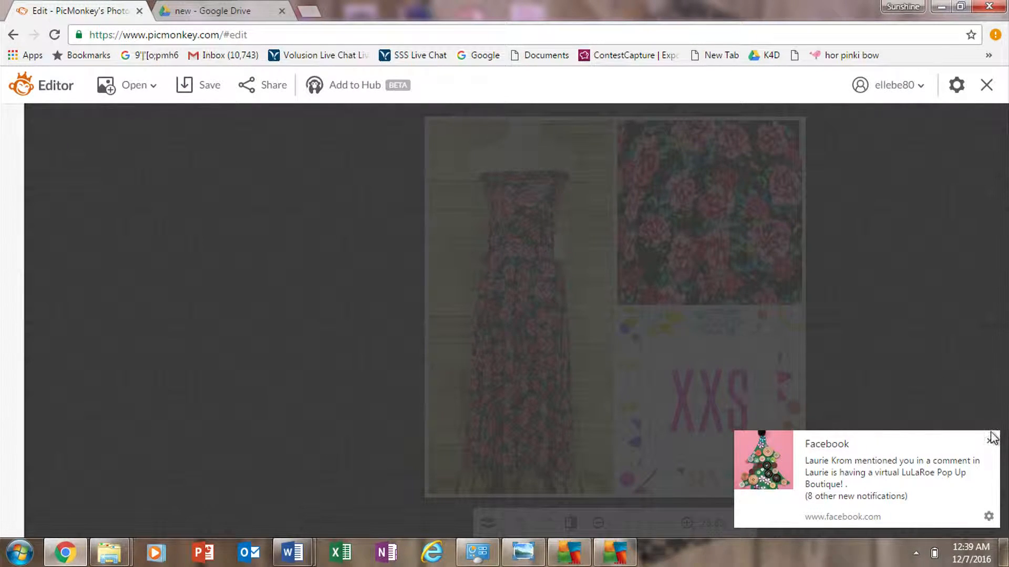
{"action": "left_click", "coordinate": [19, 266]}
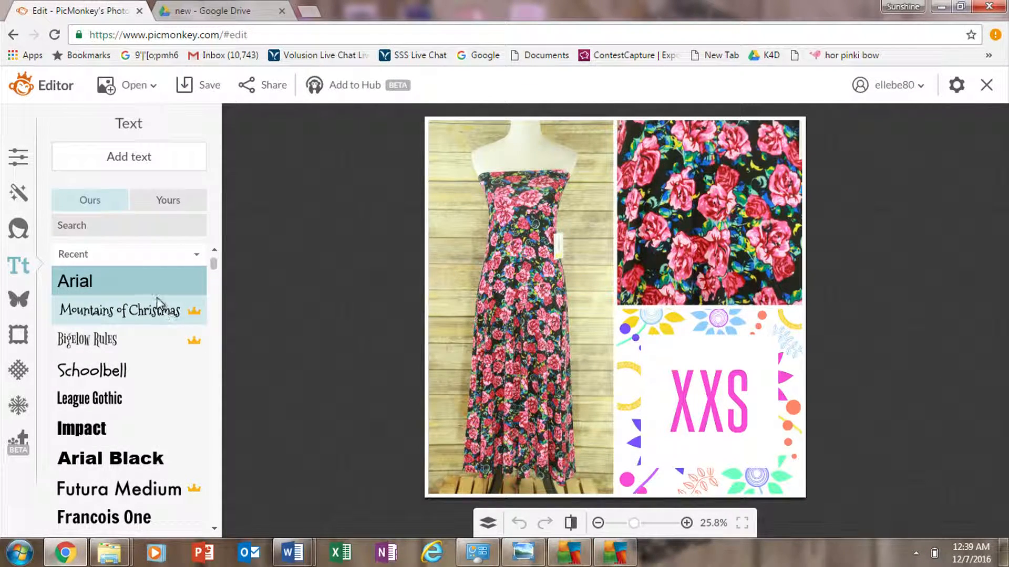
{"action": "mouse_move", "coordinate": [25, 164]}
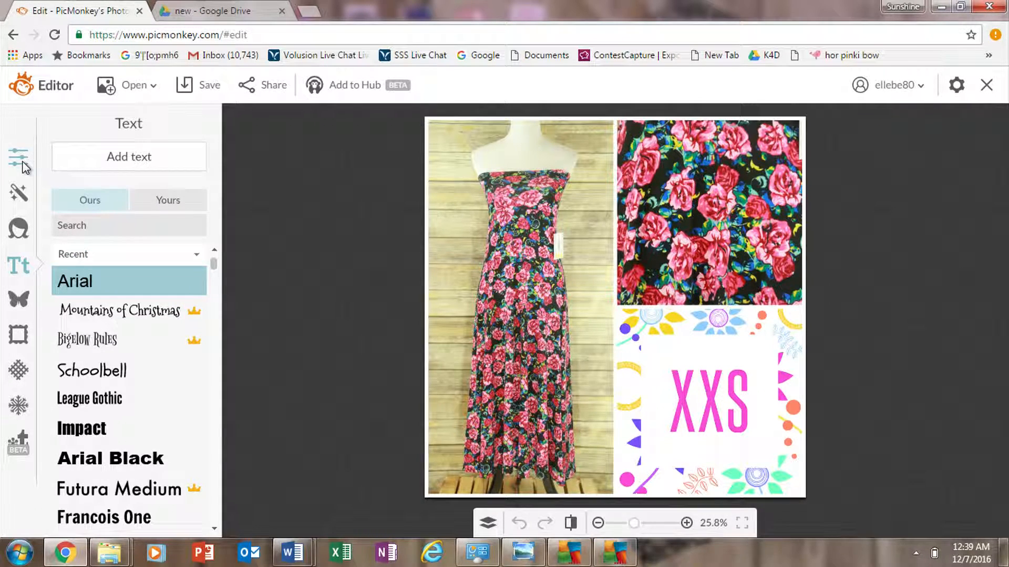
{"action": "mouse_move", "coordinate": [32, 453]}
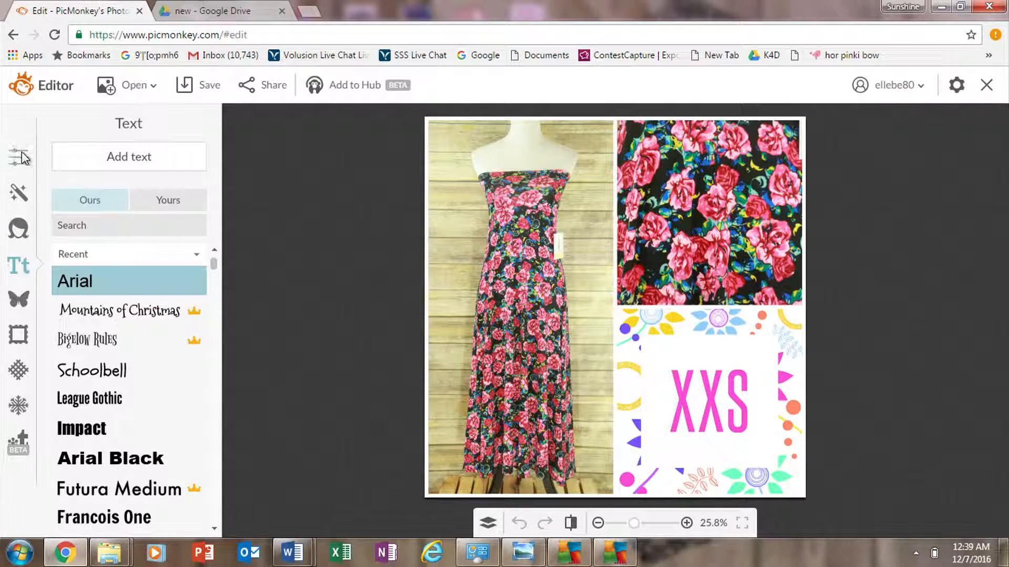
Try Exposure Auto adjust, Sharpen and Resize in Basic Edits, cancelling each one.
{"action": "left_click", "coordinate": [18, 156]}
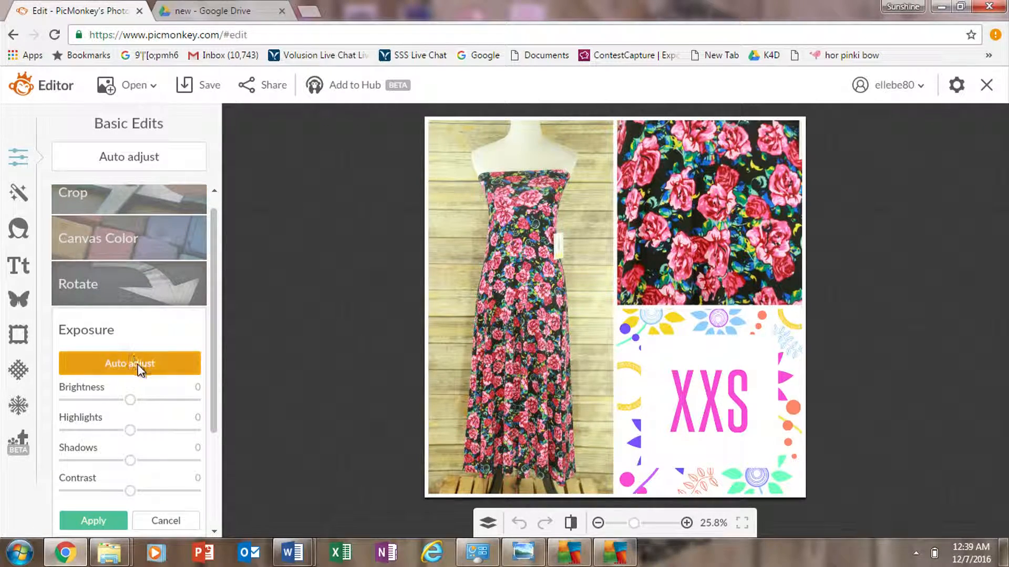
{"action": "left_click", "coordinate": [129, 363]}
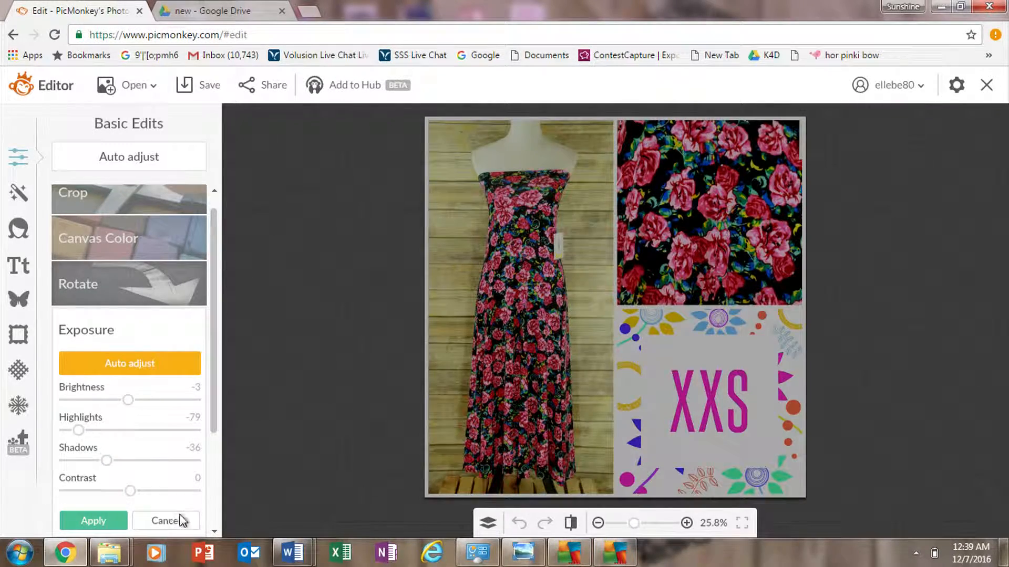
{"action": "left_click", "coordinate": [164, 522]}
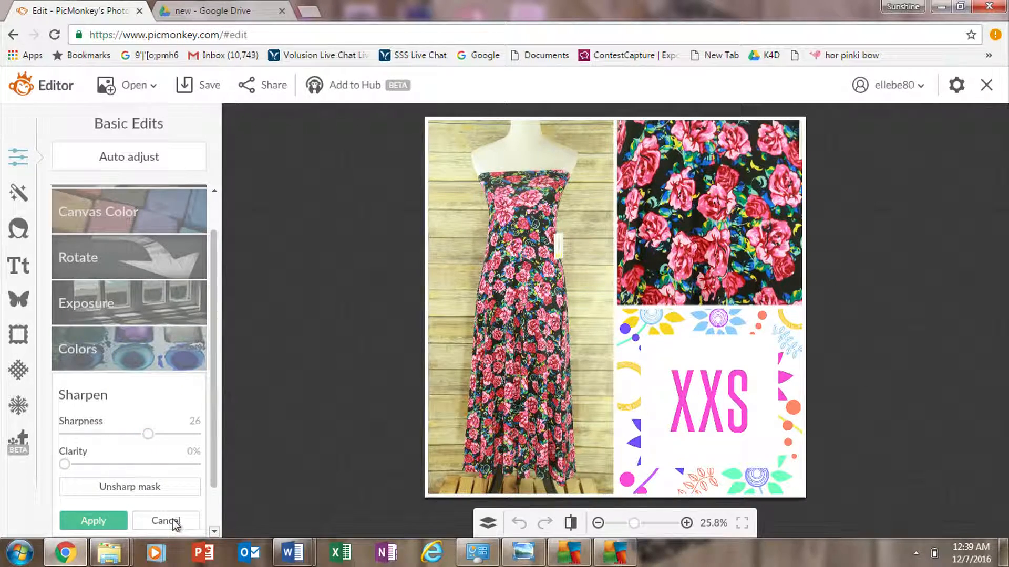
{"action": "left_click", "coordinate": [166, 521]}
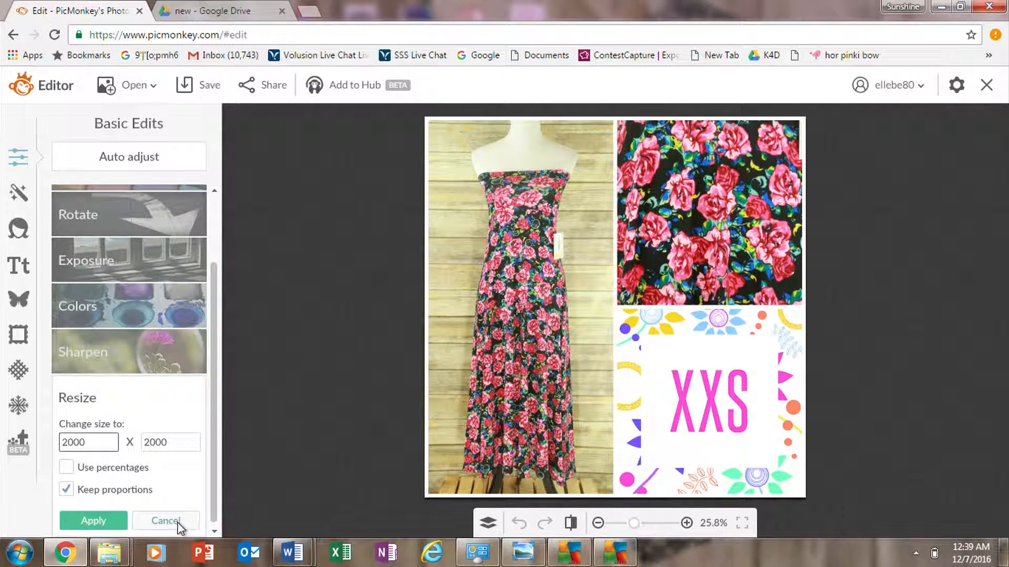
{"action": "left_click", "coordinate": [164, 520]}
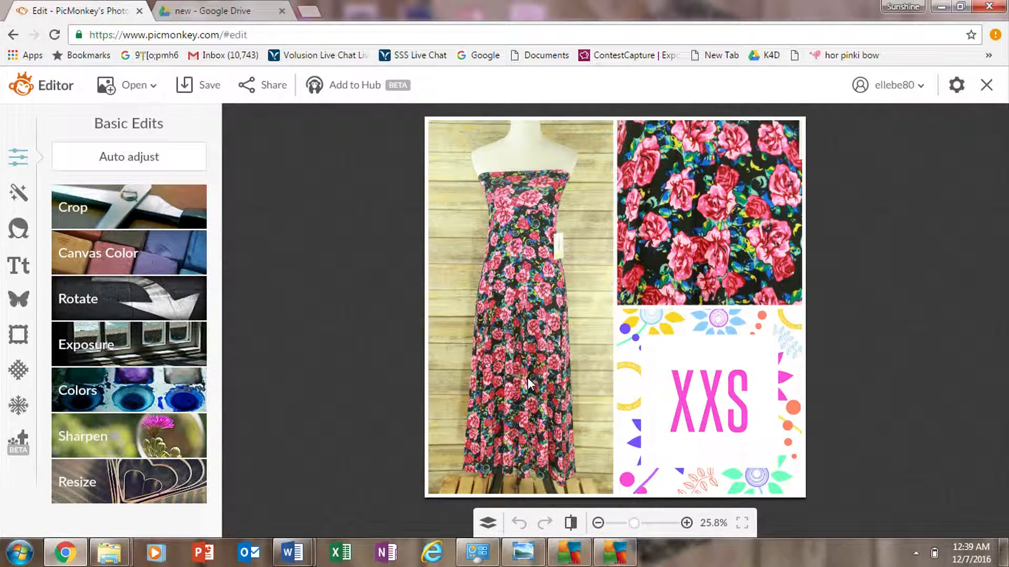
{"action": "mouse_move", "coordinate": [929, 288]}
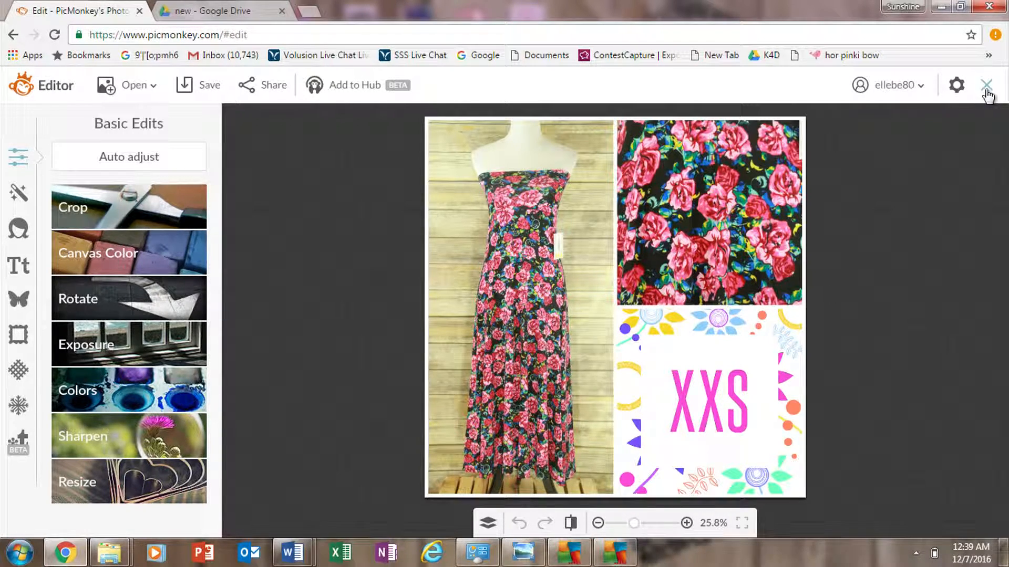
{"action": "mouse_move", "coordinate": [395, 375]}
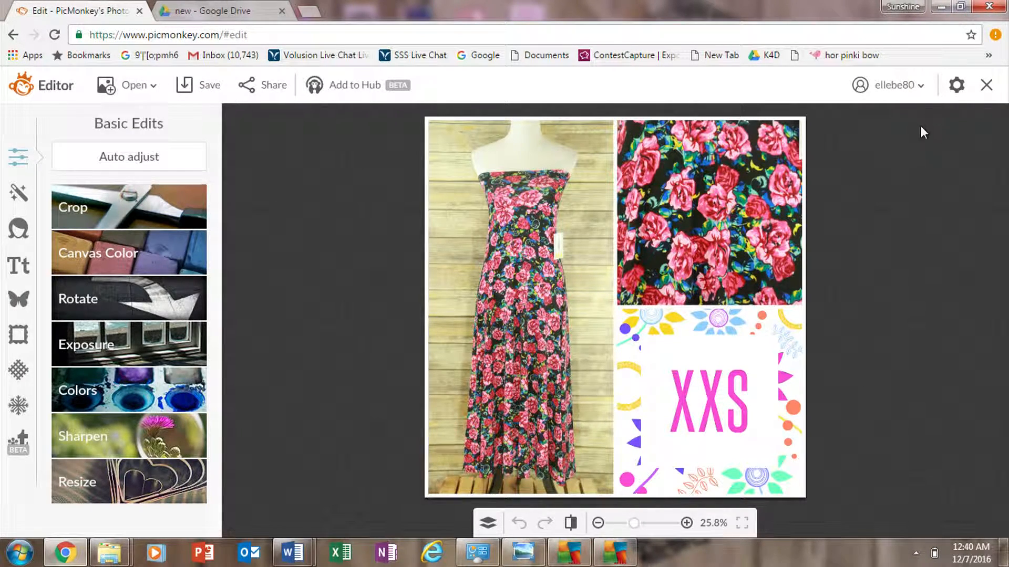
Discard the edited photo, reopen Collage and clear the old pictures from the cells.
{"action": "left_click", "coordinate": [134, 84]}
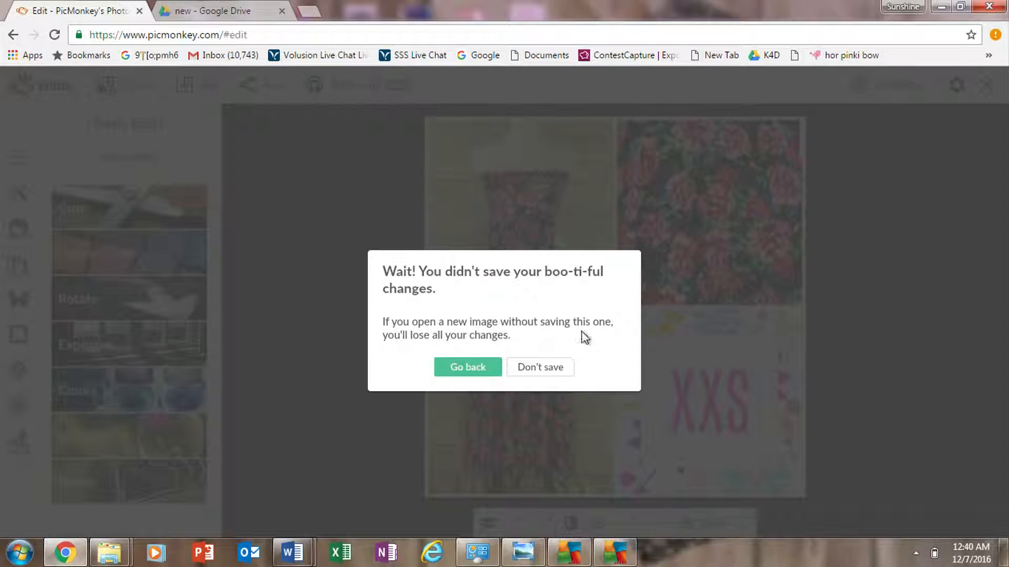
{"action": "left_click", "coordinate": [540, 367]}
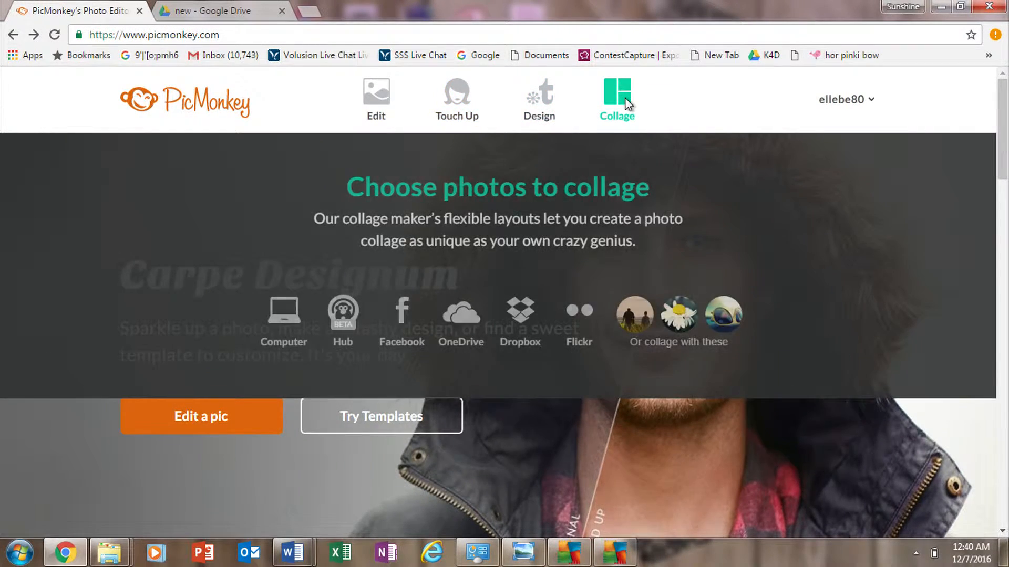
{"action": "left_click", "coordinate": [616, 96]}
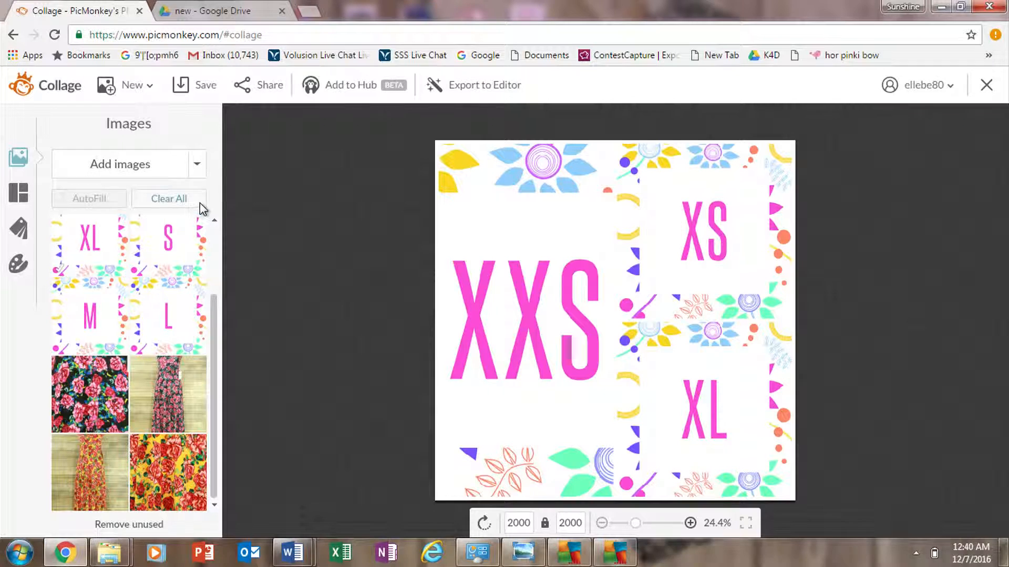
{"action": "left_click", "coordinate": [168, 198]}
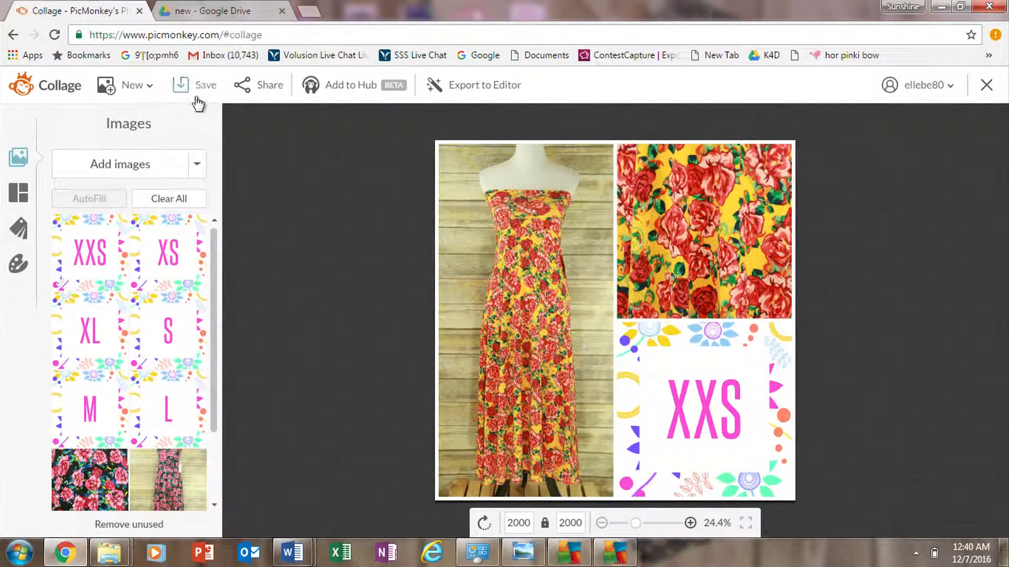
Name the collage maxiXXS1 and choose Save to my computer.
{"action": "left_click", "coordinate": [206, 84]}
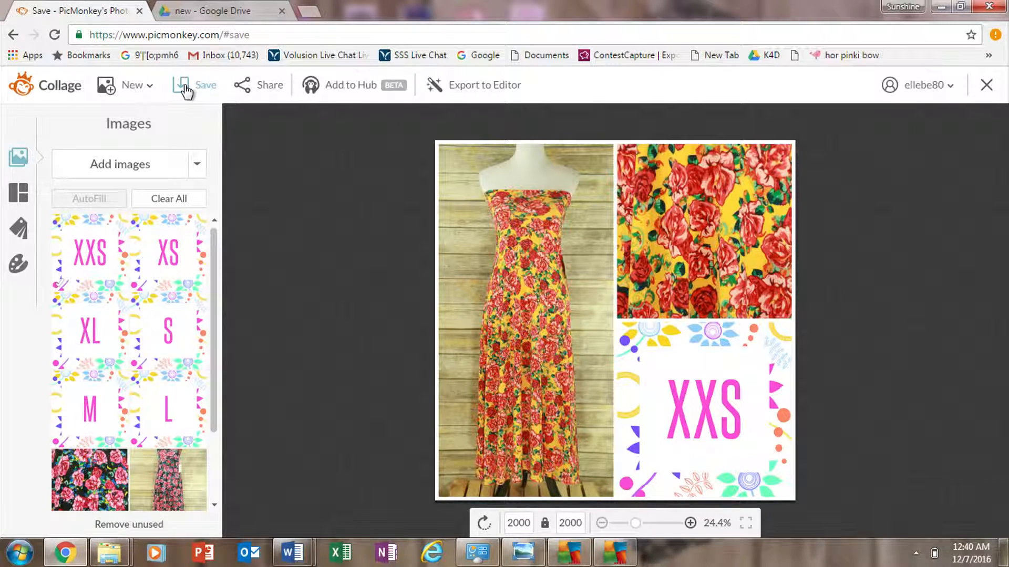
{"action": "left_click", "coordinate": [206, 84]}
{"action": "type", "text": "ma"}
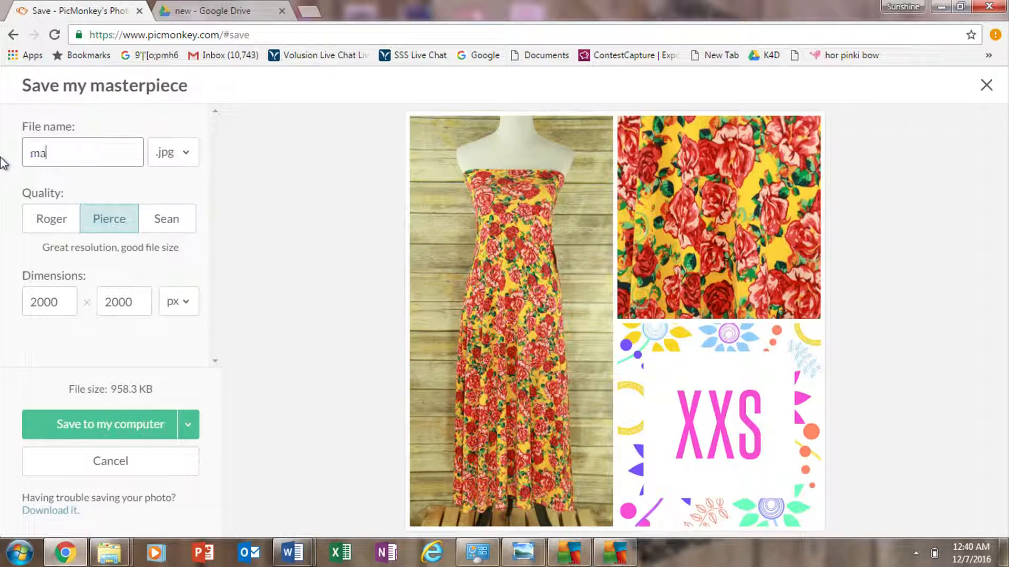
{"action": "type", "text": "xiXXS"}
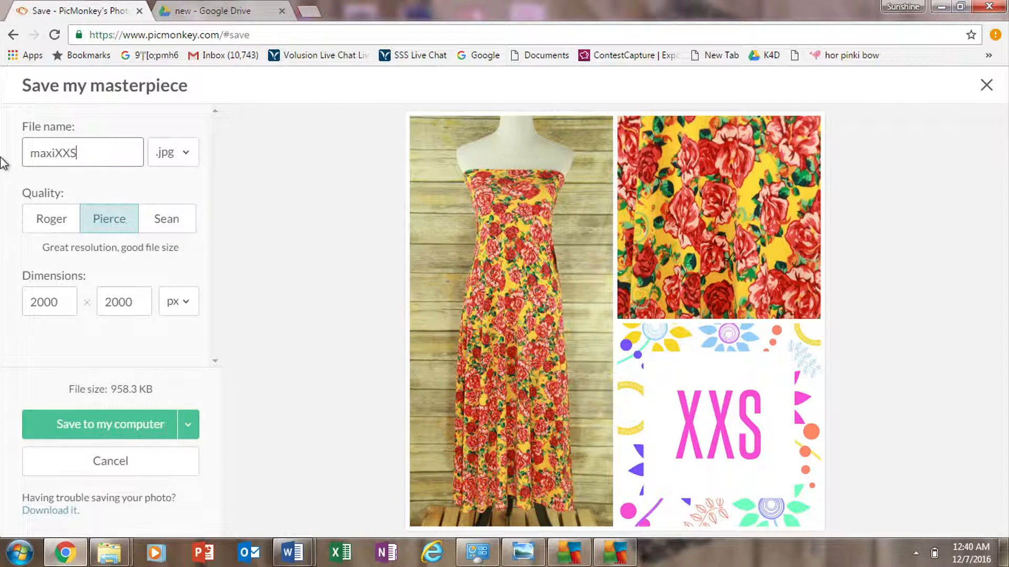
{"action": "type", "text": "1"}
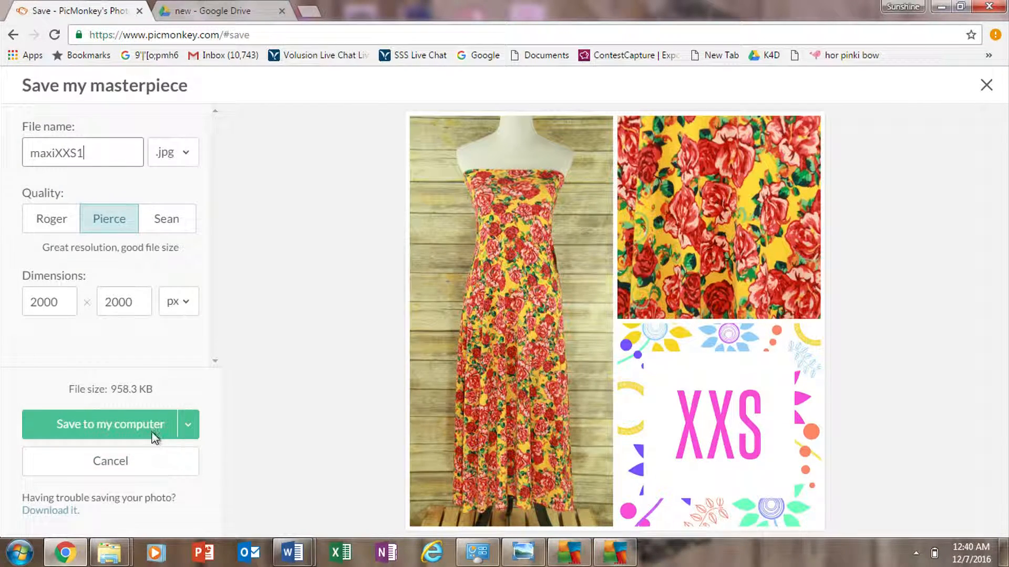
{"action": "left_click", "coordinate": [109, 424]}
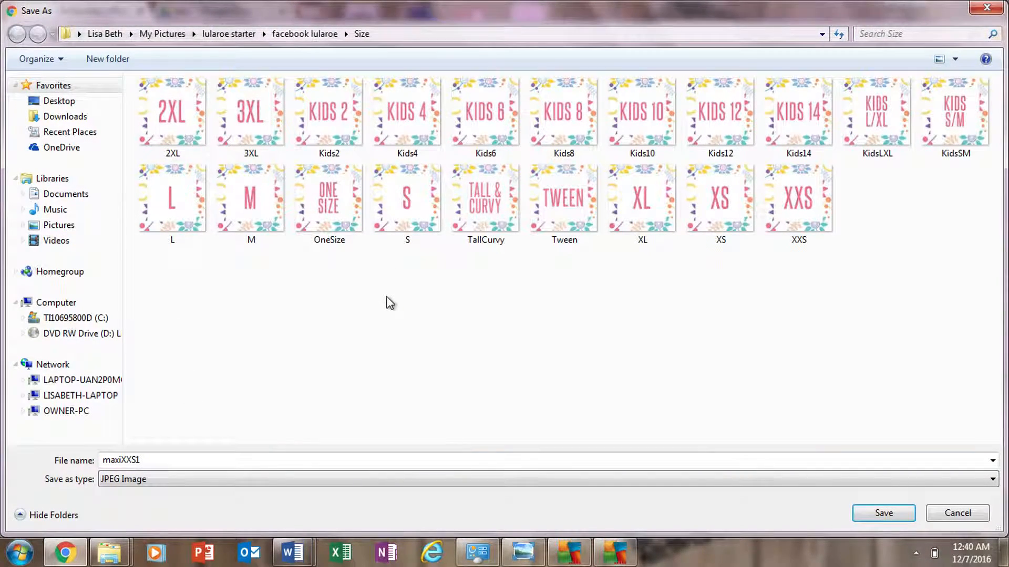
Create a new maxi folder inside Size and save the JPEG there.
{"action": "right_click", "coordinate": [390, 303]}
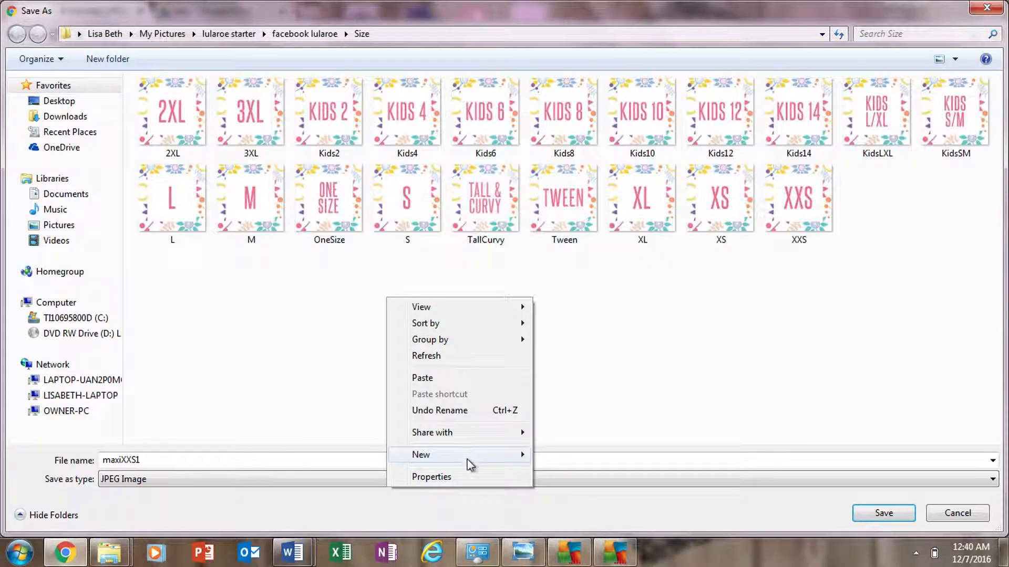
{"action": "left_click", "coordinate": [420, 455]}
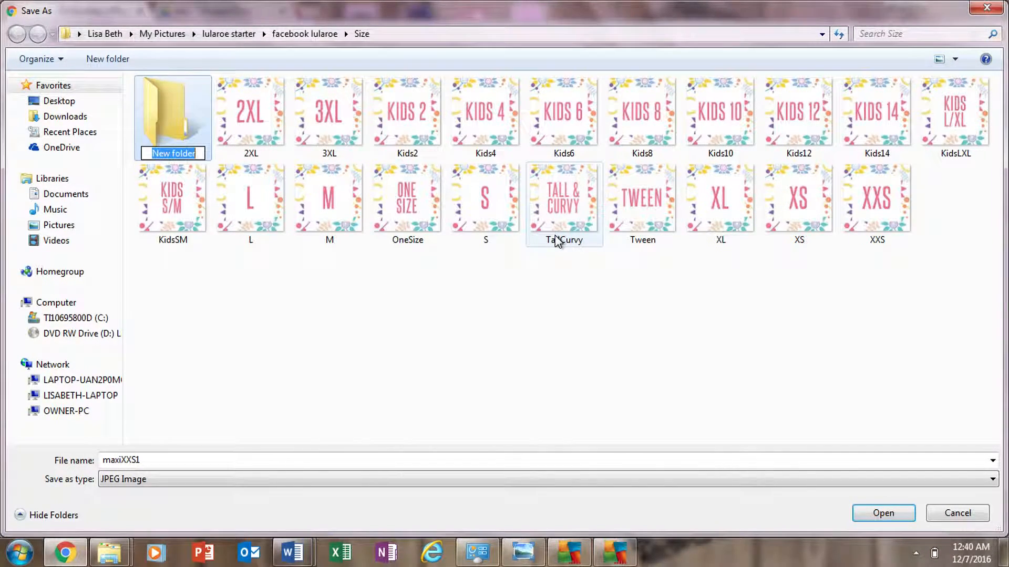
{"action": "type", "text": "msa"}
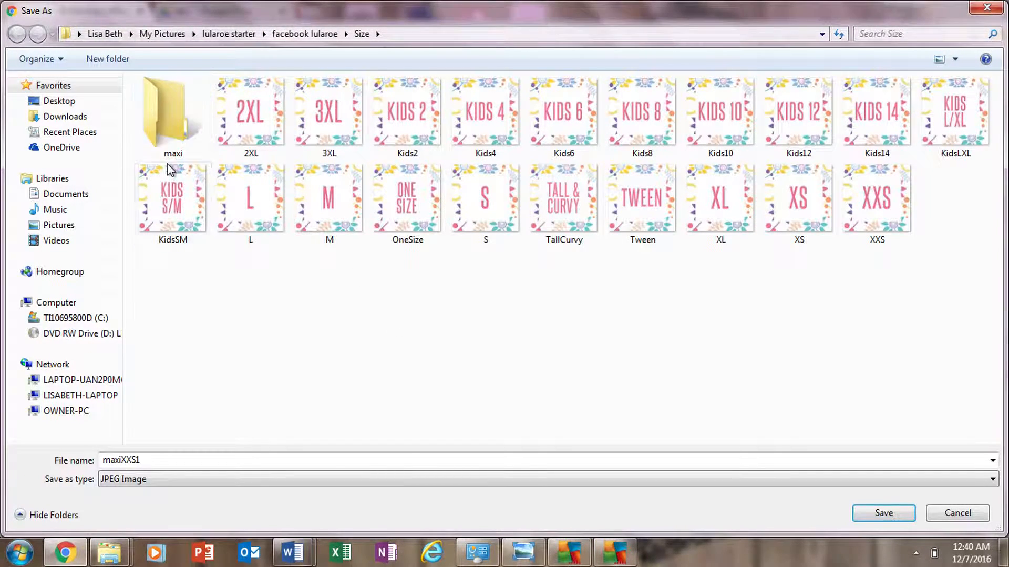
{"action": "left_click", "coordinate": [883, 513]}
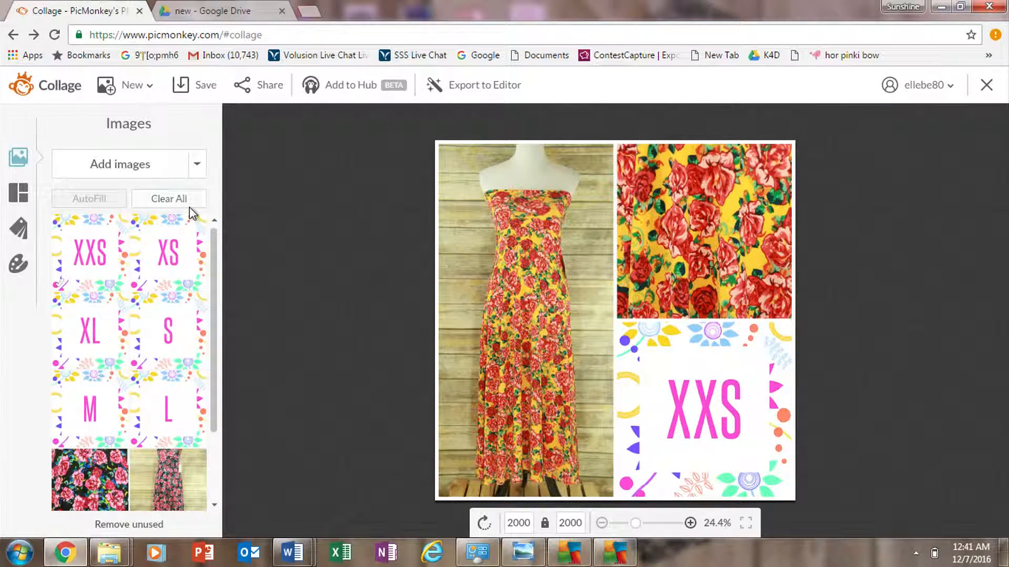
Clear all pictures from the collage cells.
{"action": "left_click", "coordinate": [168, 198]}
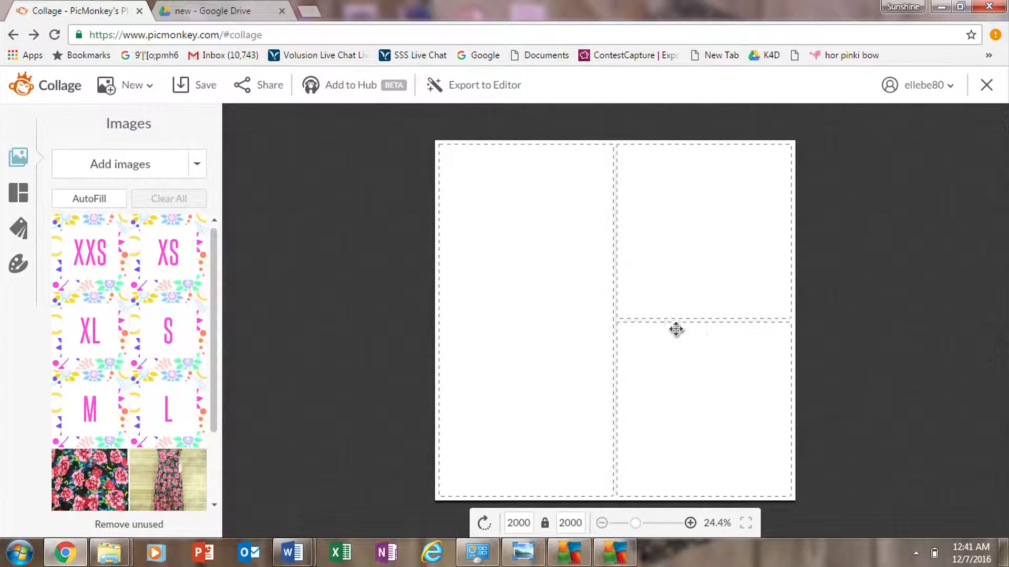
{"action": "scroll", "scroll_direction": "down", "scroll_amount": 3}
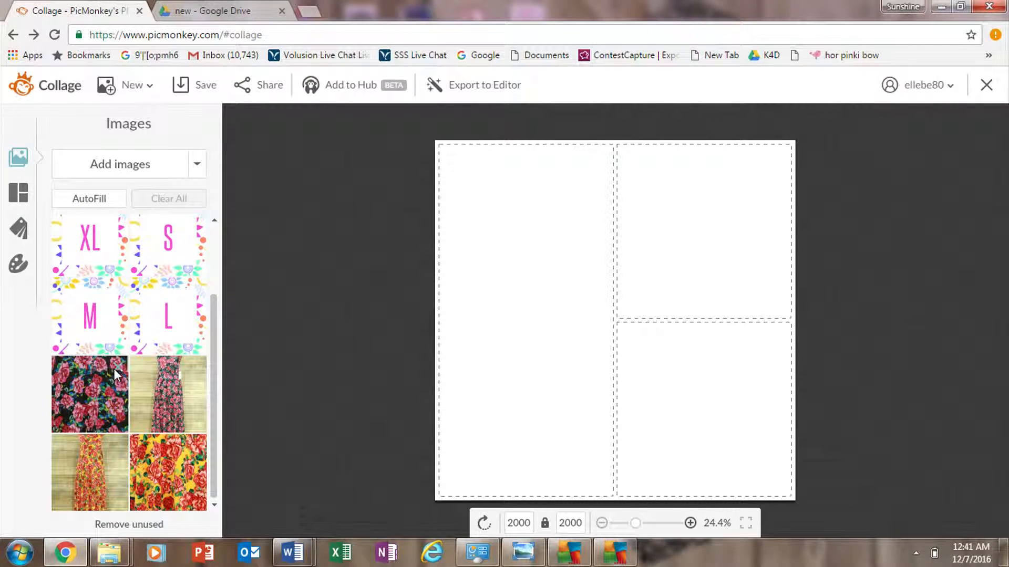
{"action": "scroll", "scroll_direction": "up", "scroll_amount": 3}
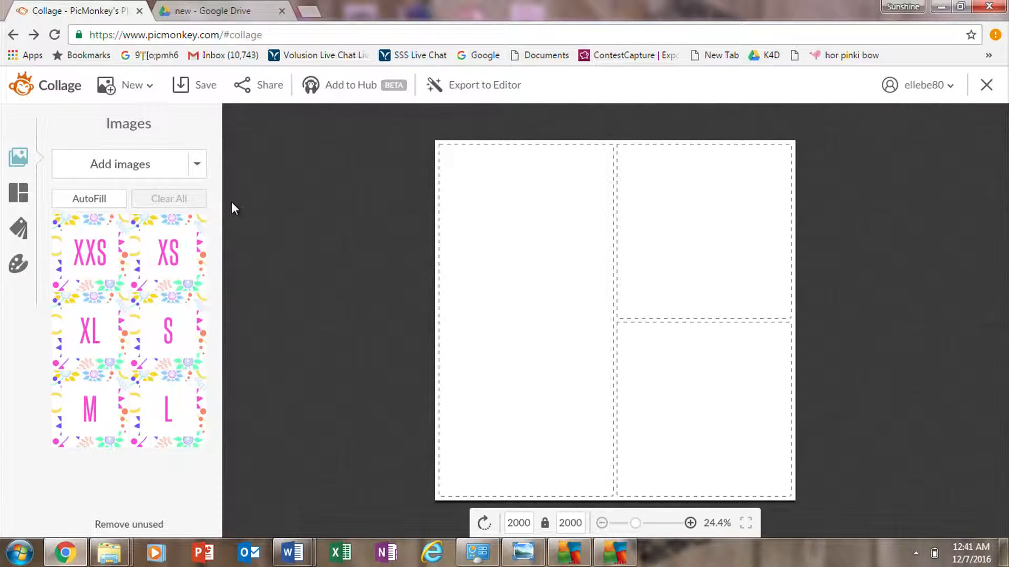
Load maxi dress photos IMG_0545 through IMG_0554 from product photos > maxinew.
{"action": "left_click", "coordinate": [120, 163]}
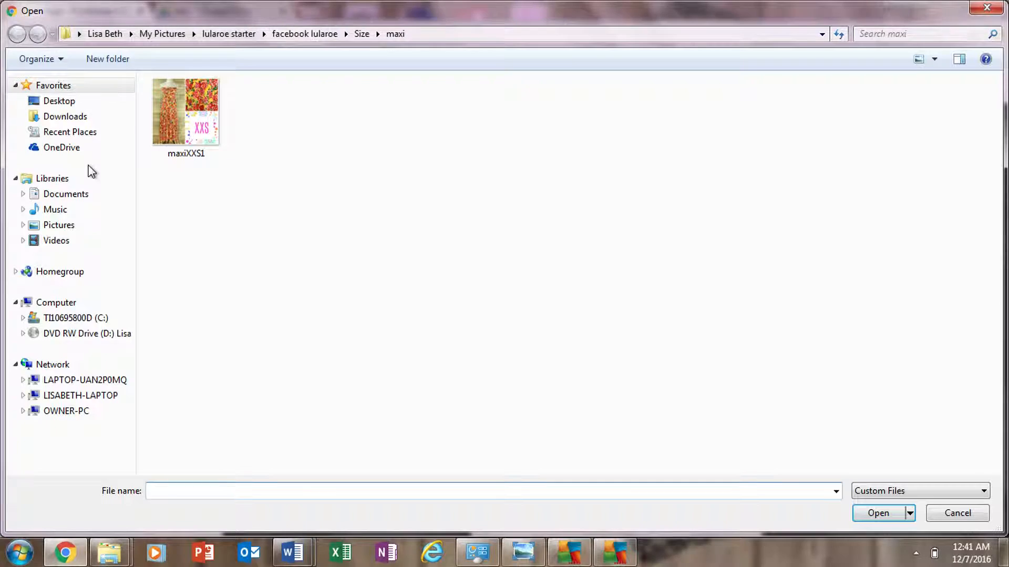
{"action": "mouse_move", "coordinate": [229, 33]}
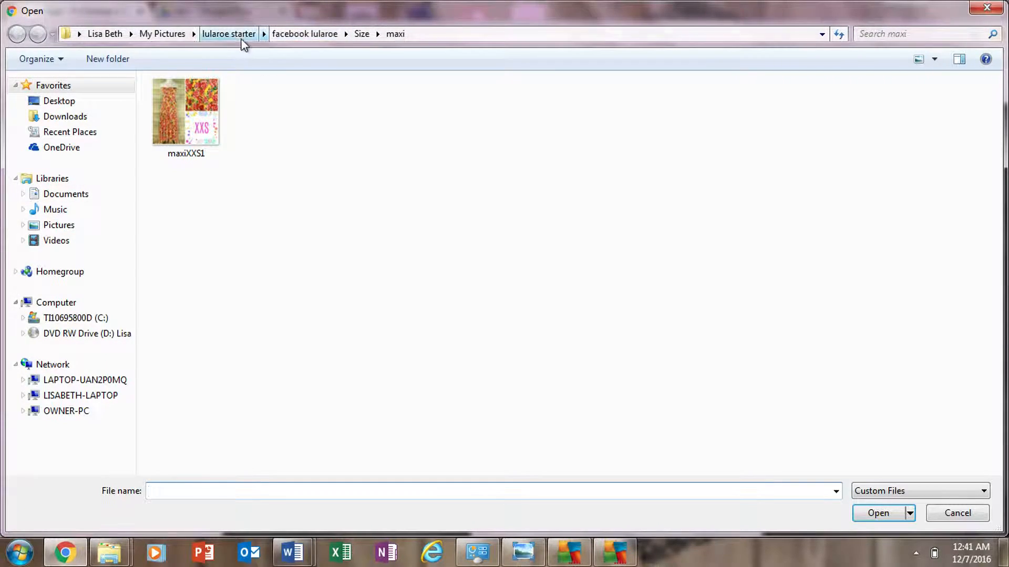
{"action": "left_click", "coordinate": [228, 34]}
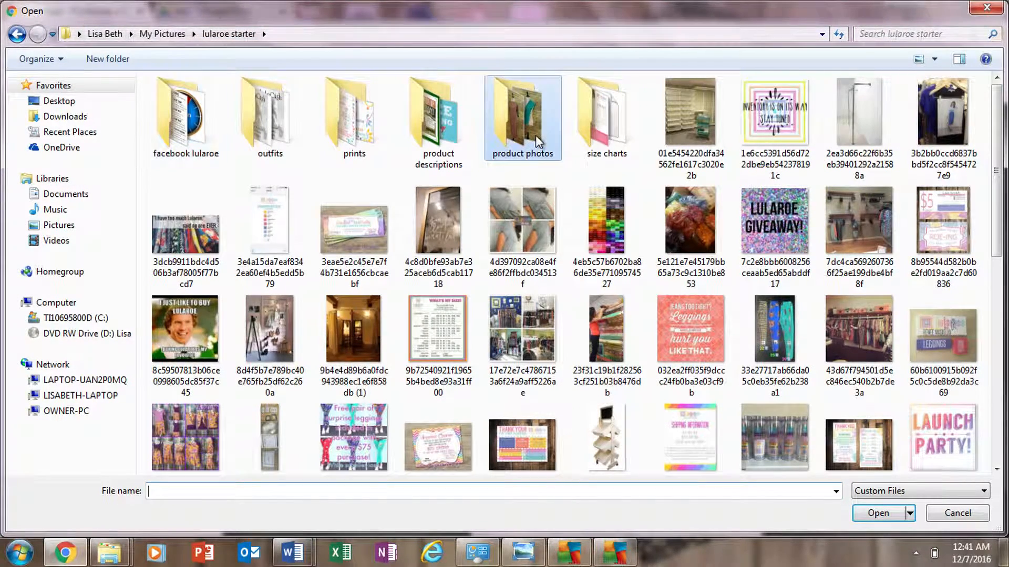
{"action": "double_click", "coordinate": [522, 113]}
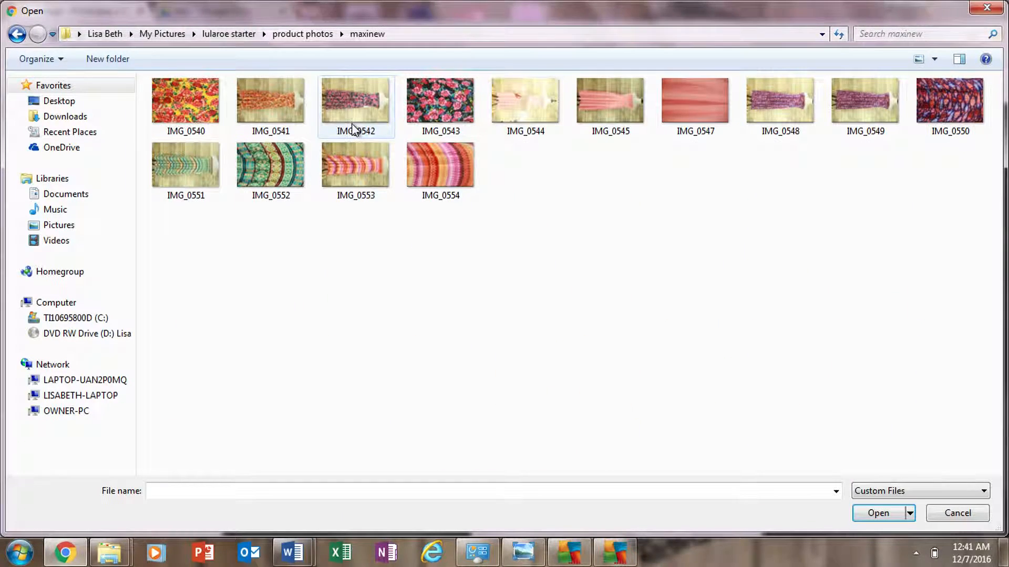
{"action": "left_click", "coordinate": [609, 103]}
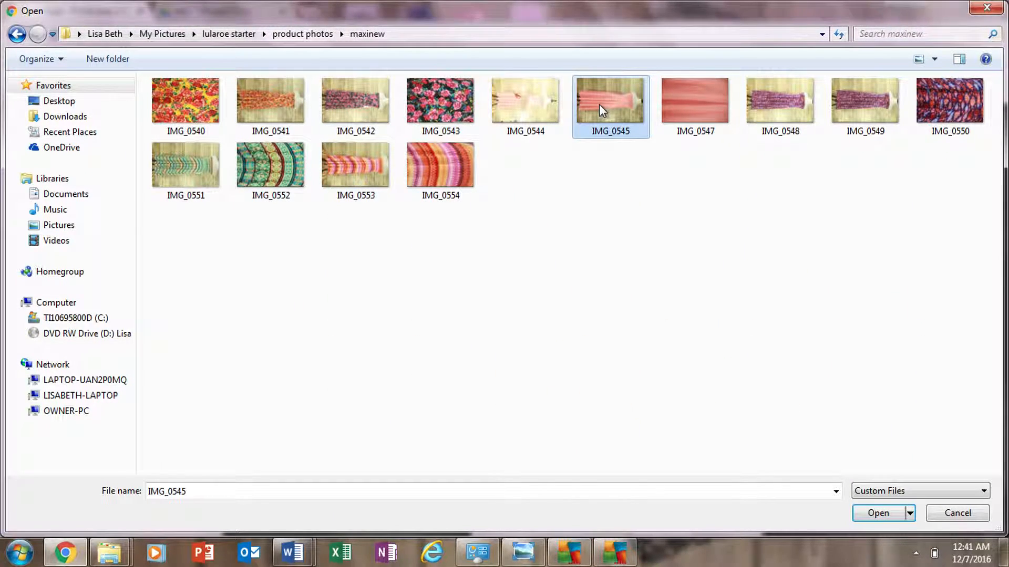
{"action": "left_click", "coordinate": [441, 164]}
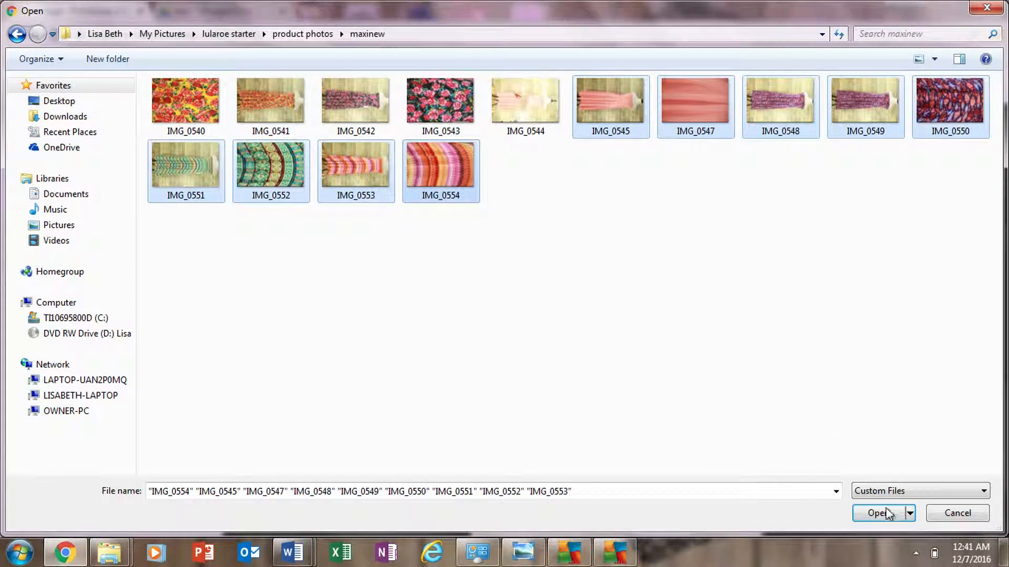
{"action": "left_click", "coordinate": [876, 512]}
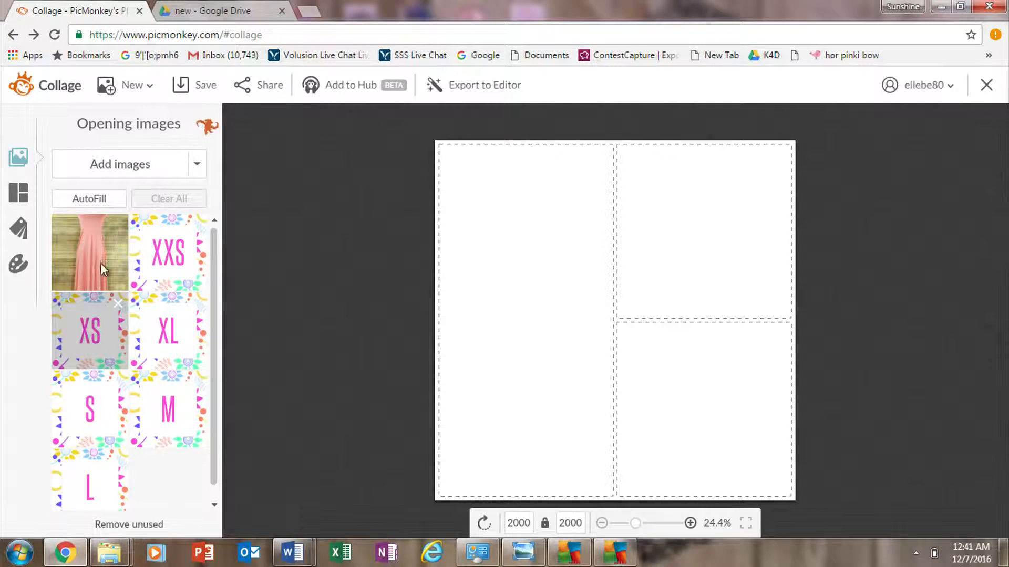
Scroll up the Images panel to the XS size graphic for the lower-right cell.
{"action": "scroll", "scroll_direction": "up", "scroll_amount": 3}
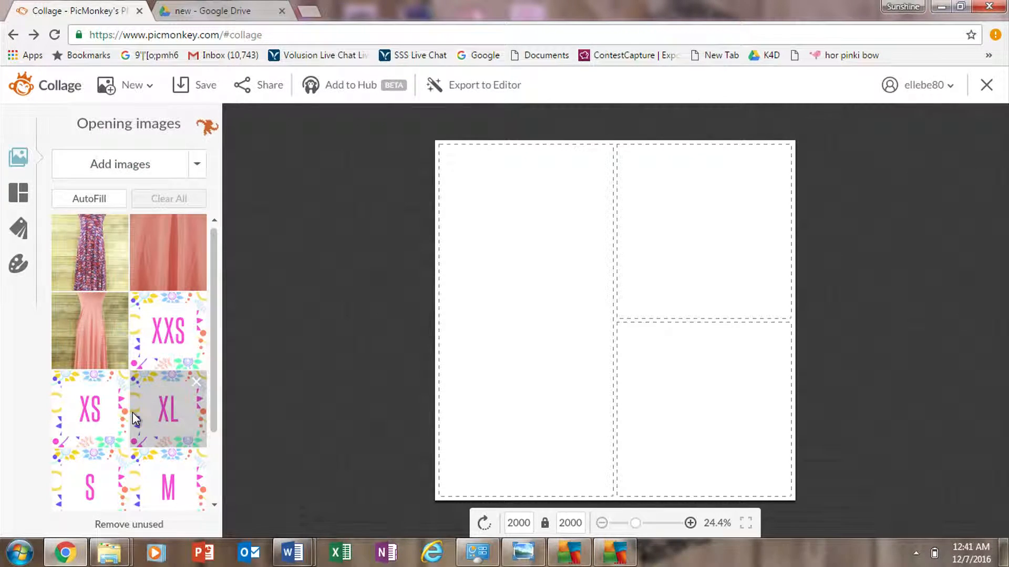
{"action": "scroll", "scroll_direction": "up", "scroll_amount": 3}
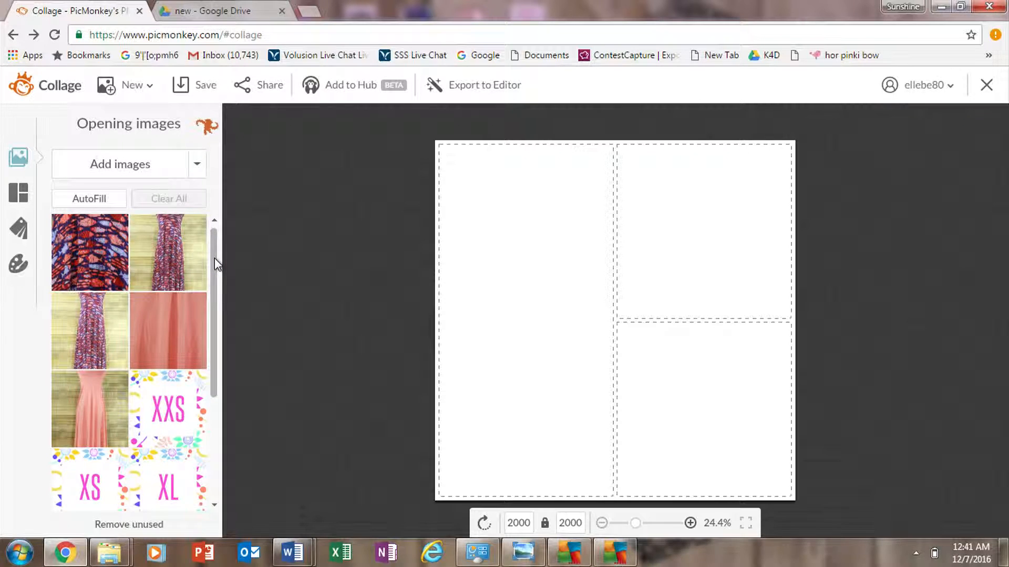
{"action": "scroll", "scroll_direction": "up", "scroll_amount": 3}
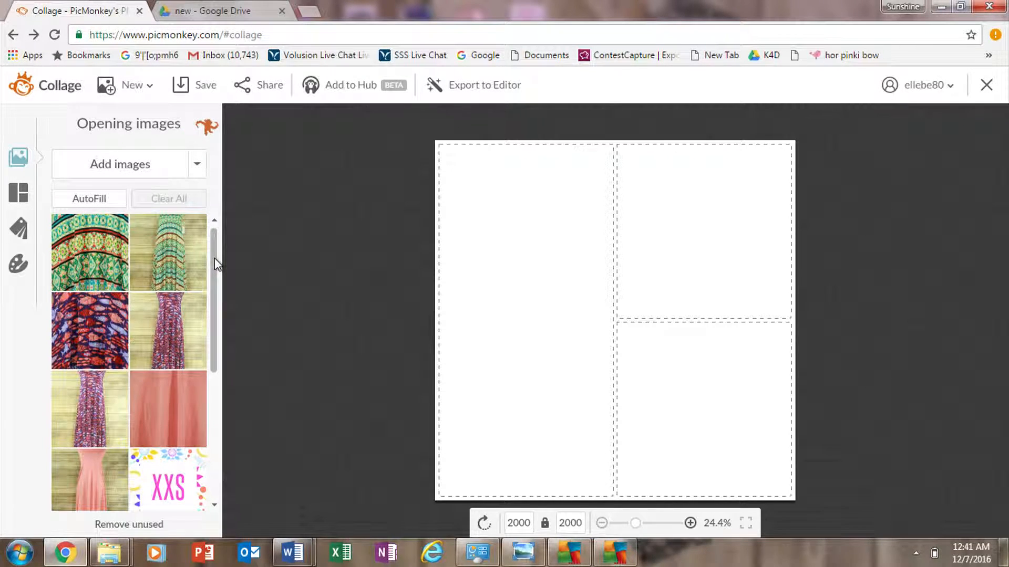
{"action": "scroll", "scroll_direction": "up", "scroll_amount": 3}
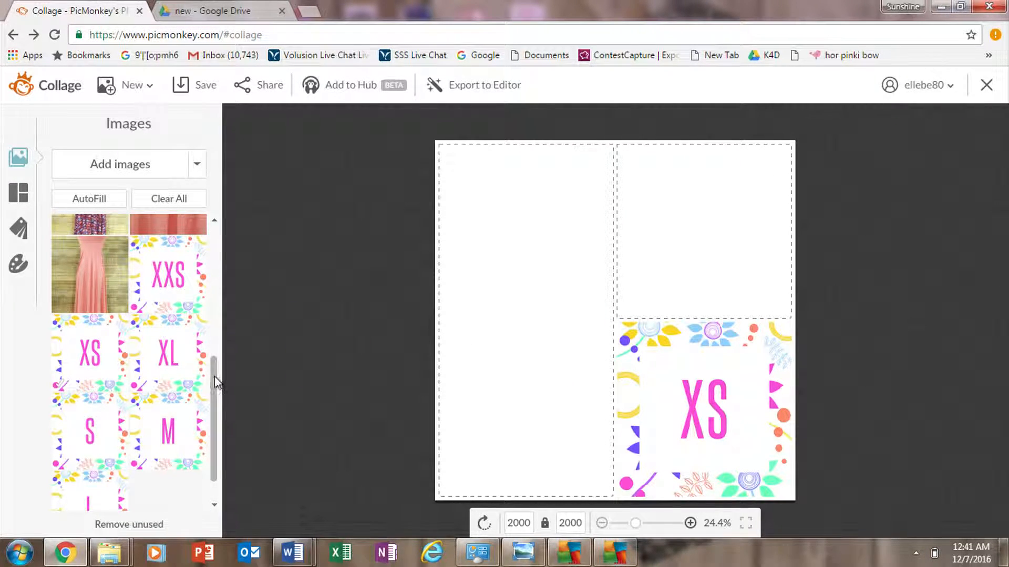
{"action": "scroll", "scroll_direction": "up", "scroll_amount": 3}
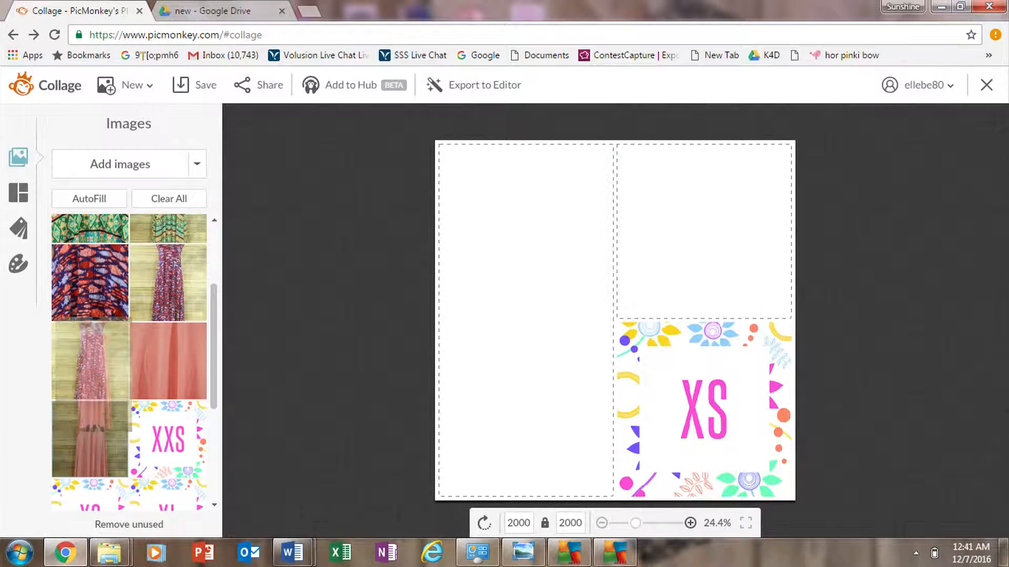